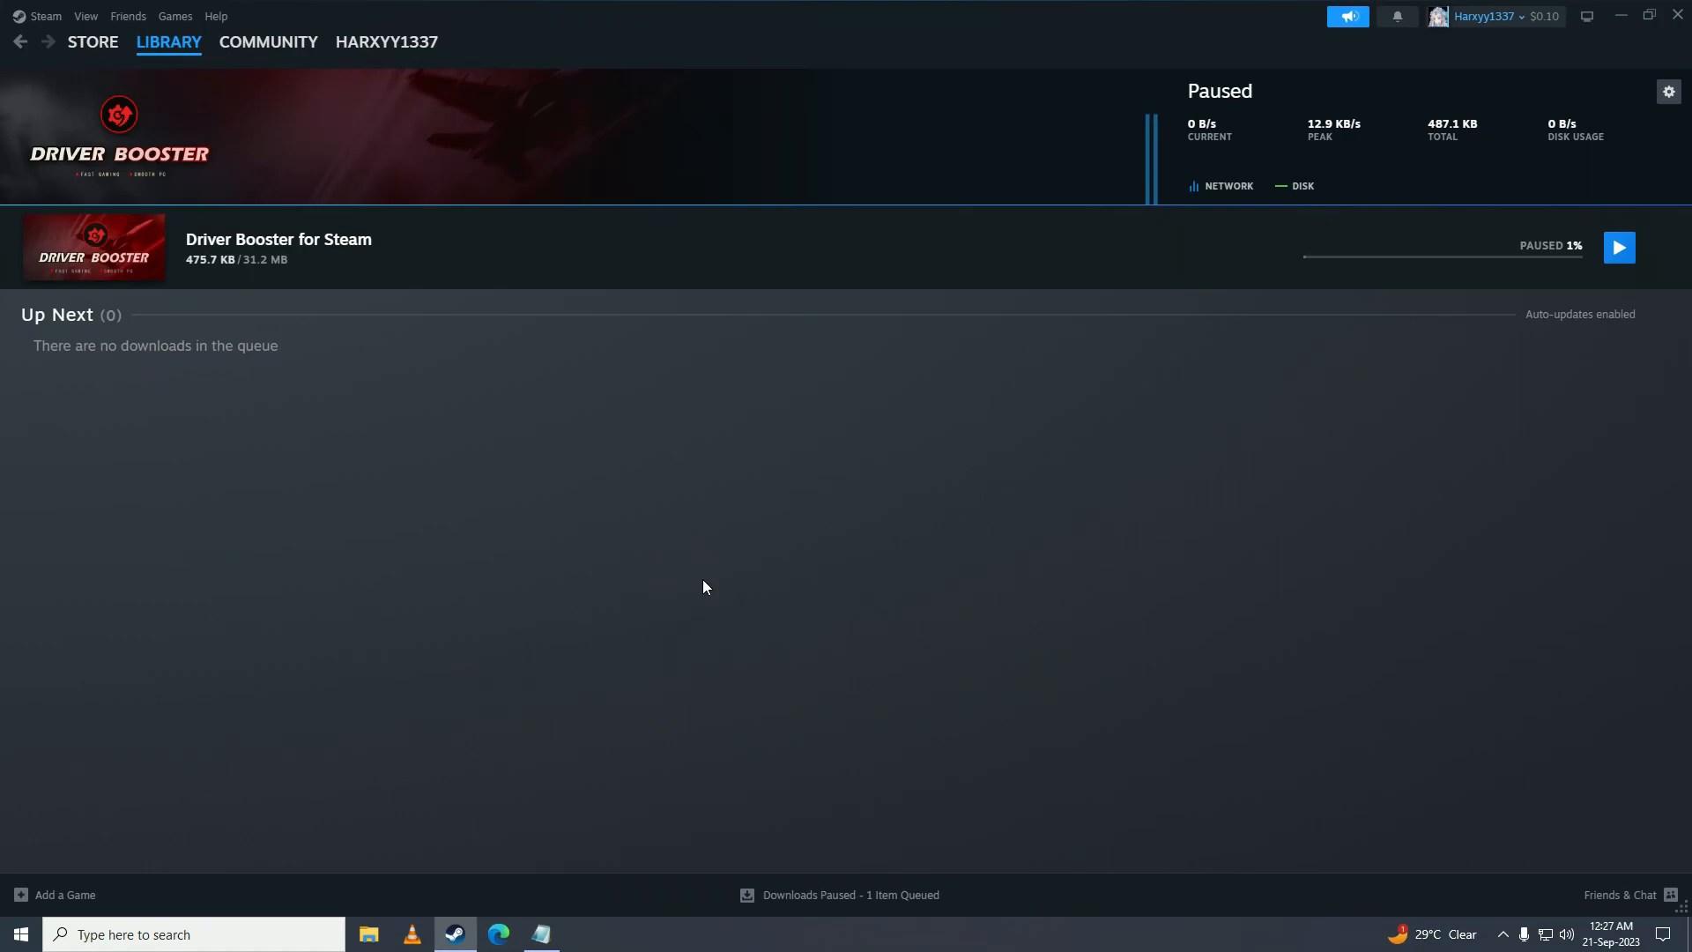
{"action": "mouse_move", "coordinate": [1551, 934]}
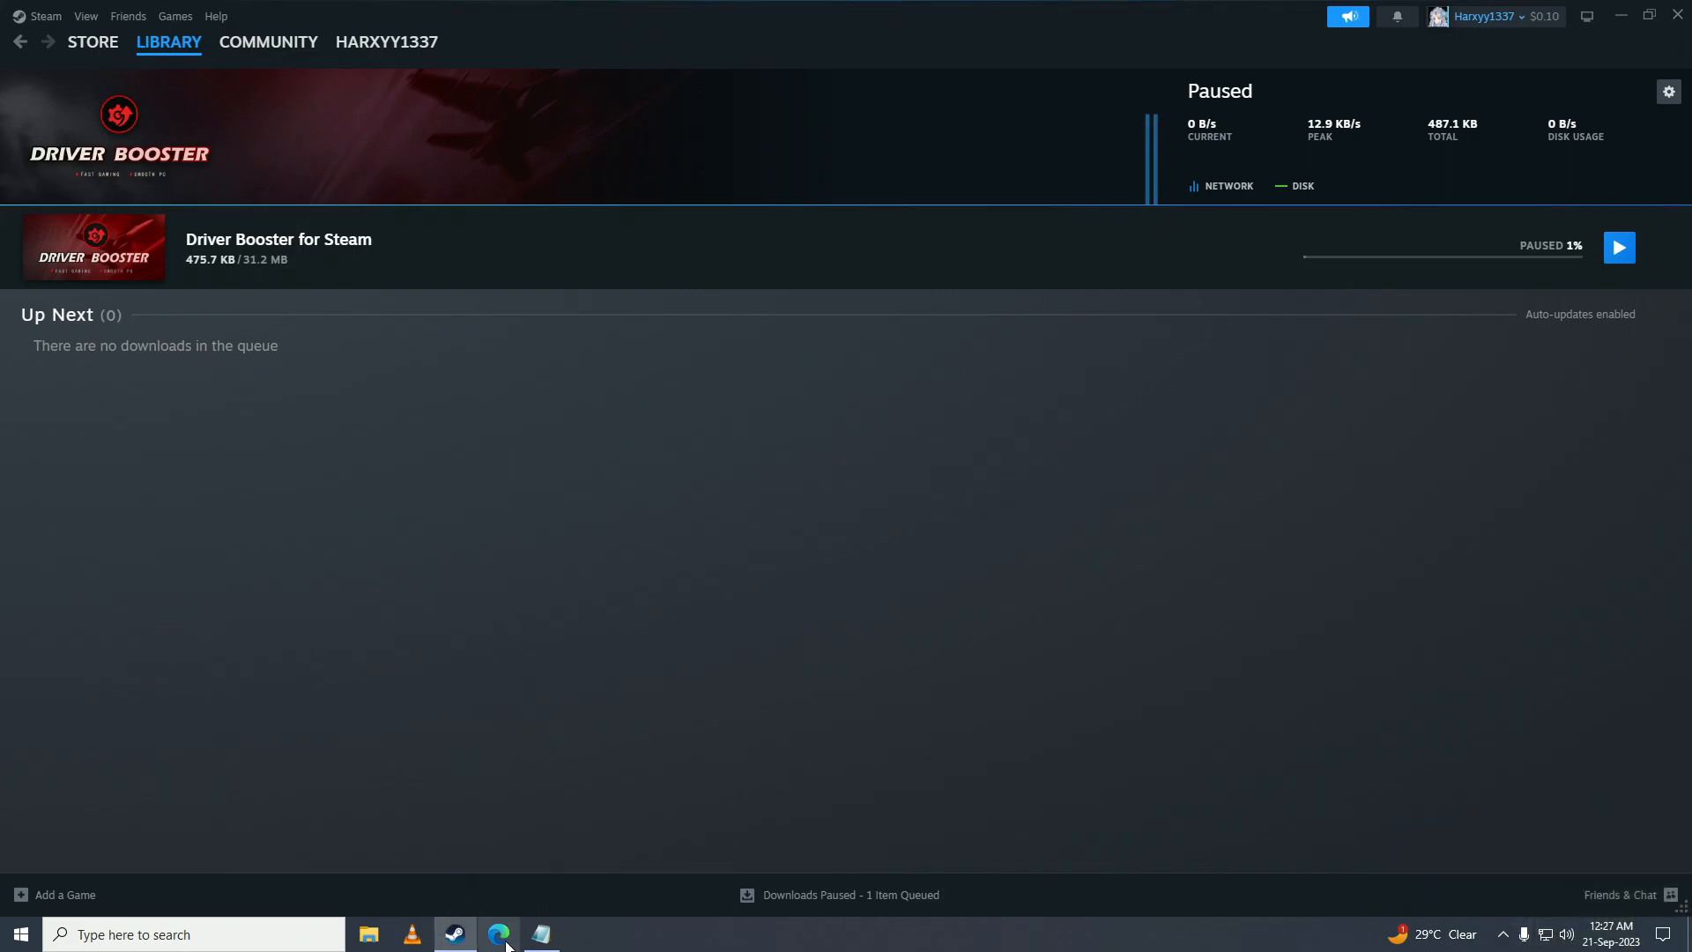
- Run Check for Steam Client Updates and dismiss the 'client is up to date' notice
{"action": "left_click", "coordinate": [497, 934]}
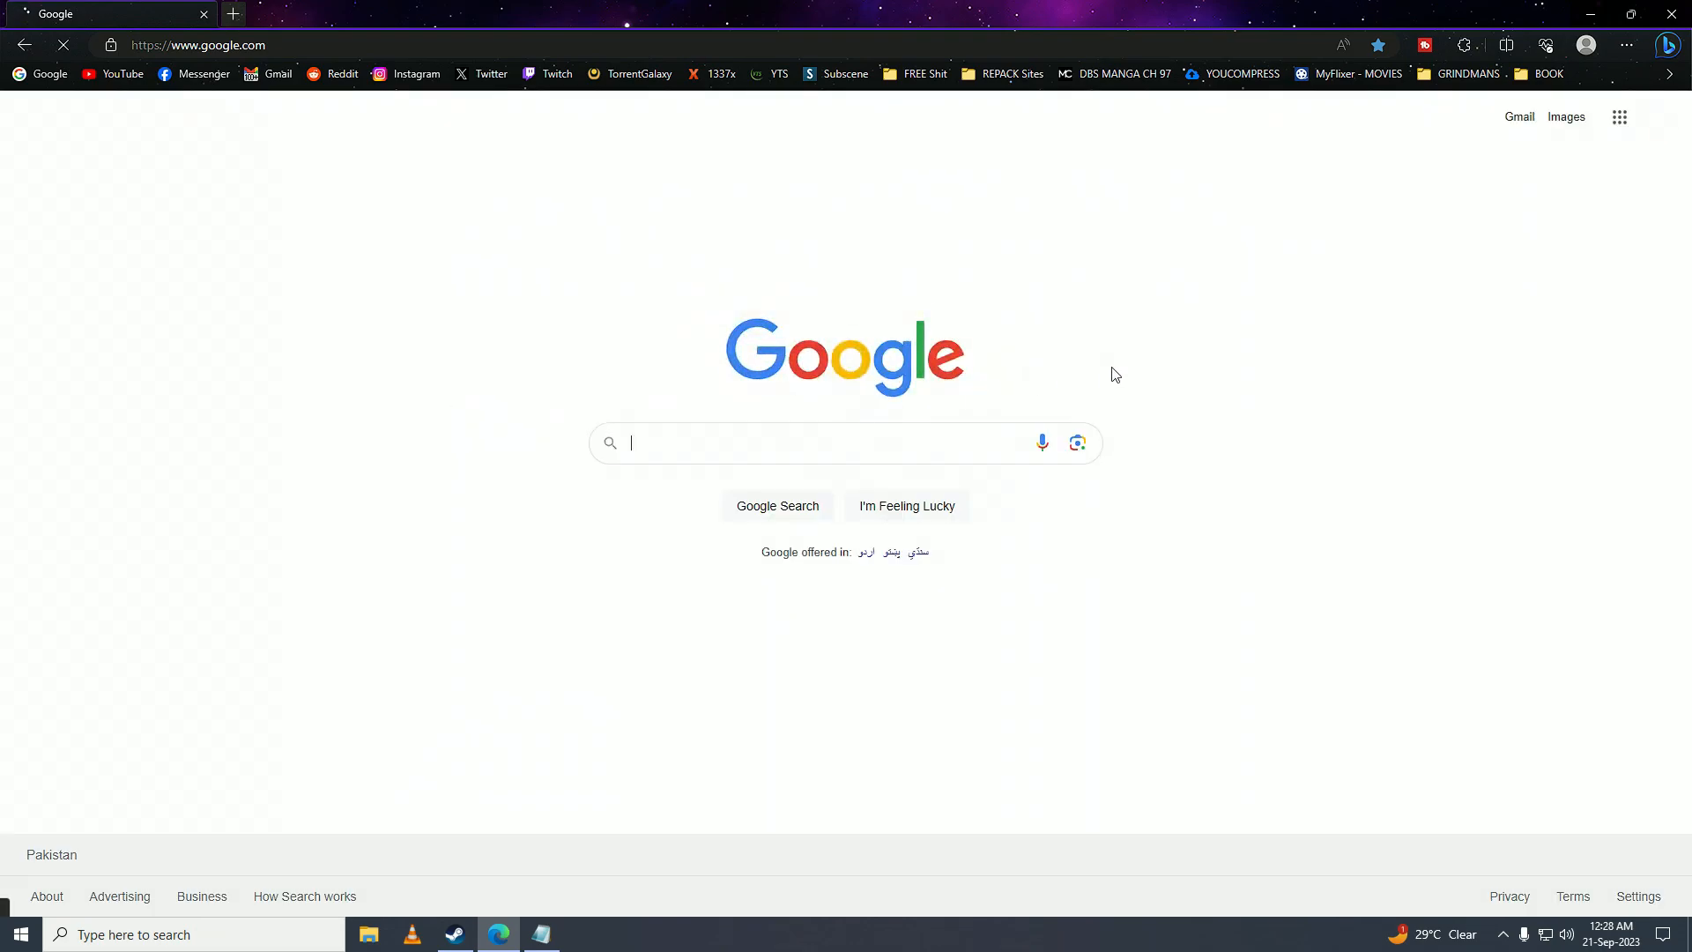
{"action": "left_click", "coordinate": [454, 934]}
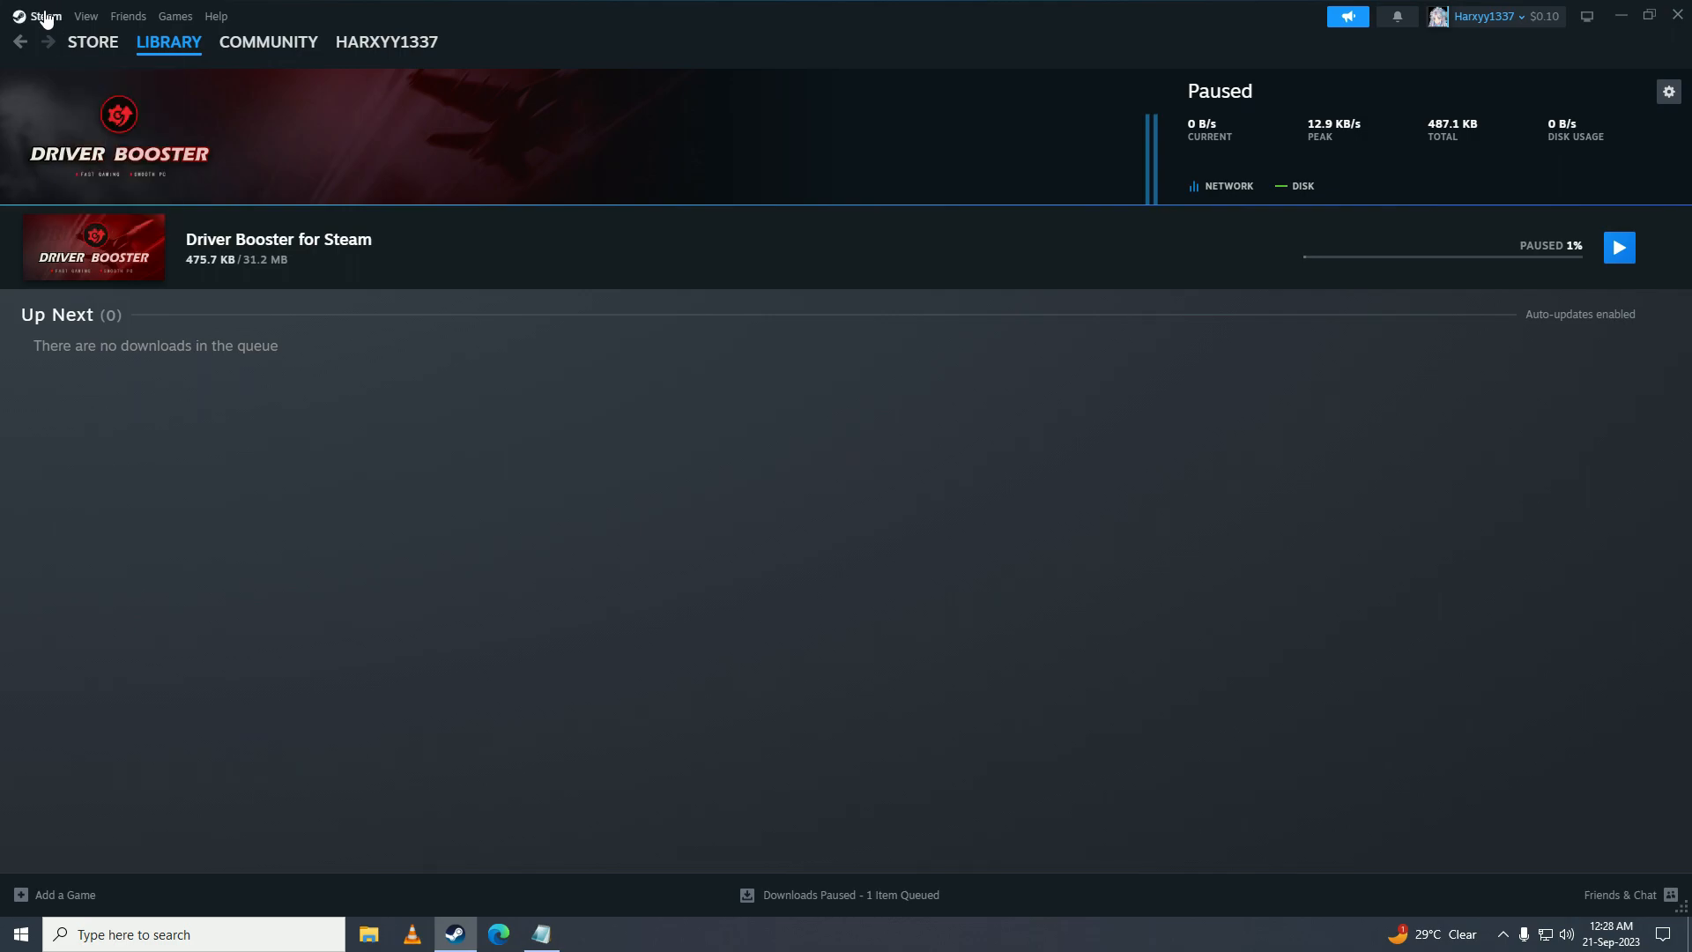
{"action": "left_click", "coordinate": [46, 16]}
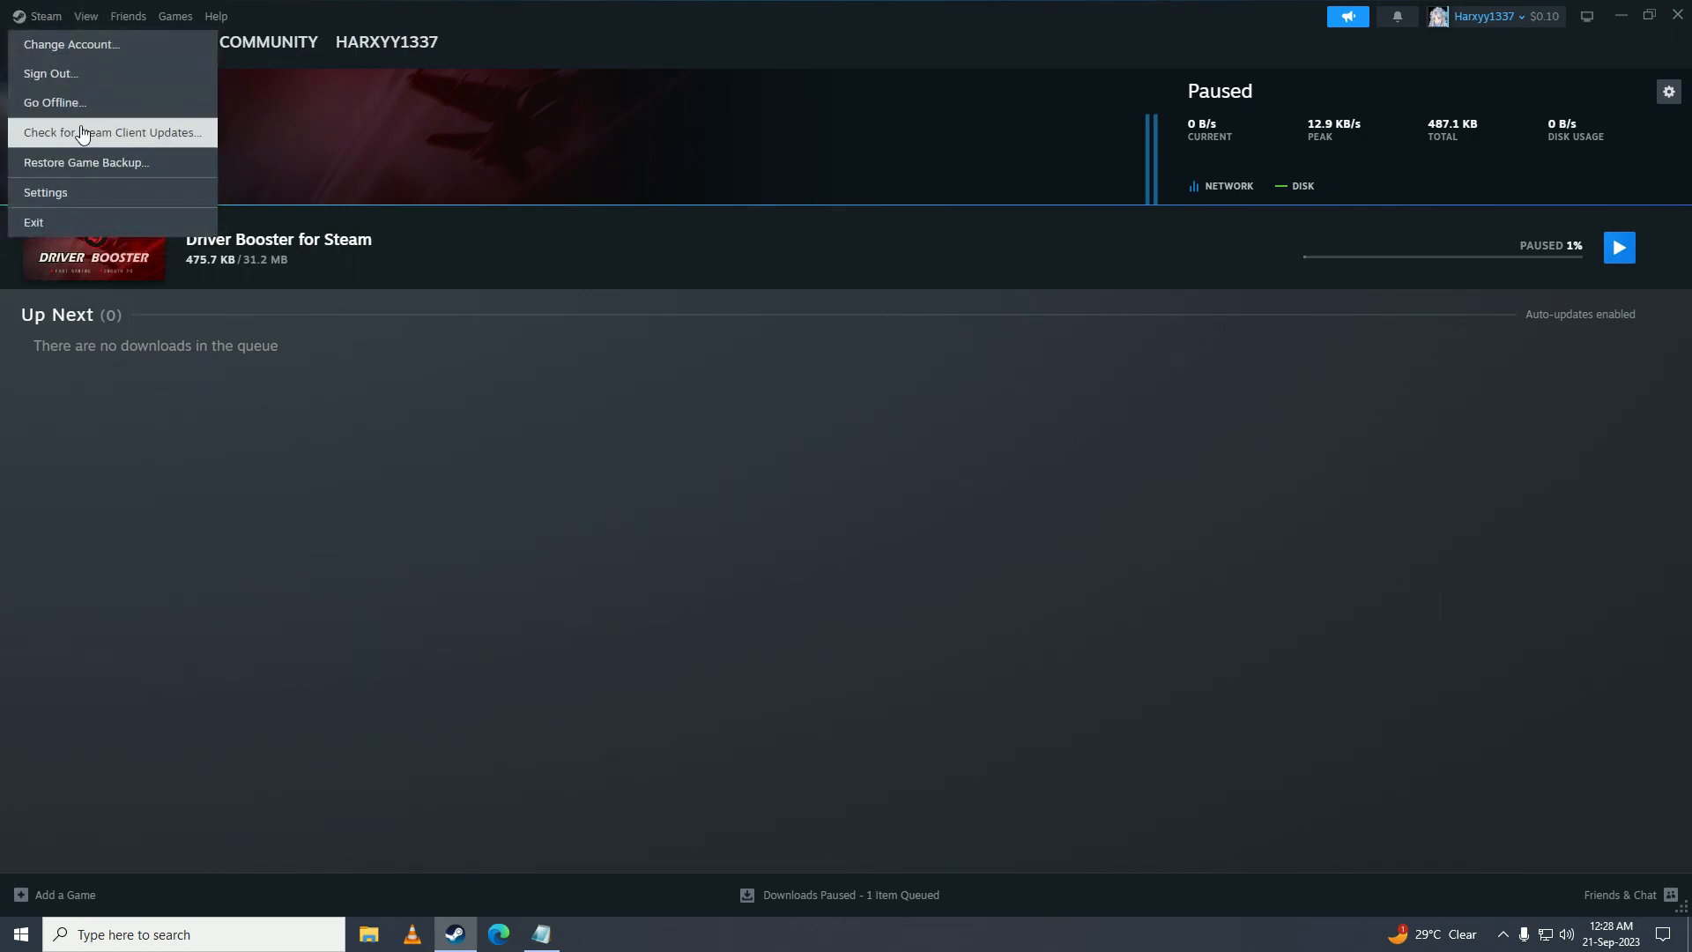
{"action": "mouse_move", "coordinate": [132, 137]}
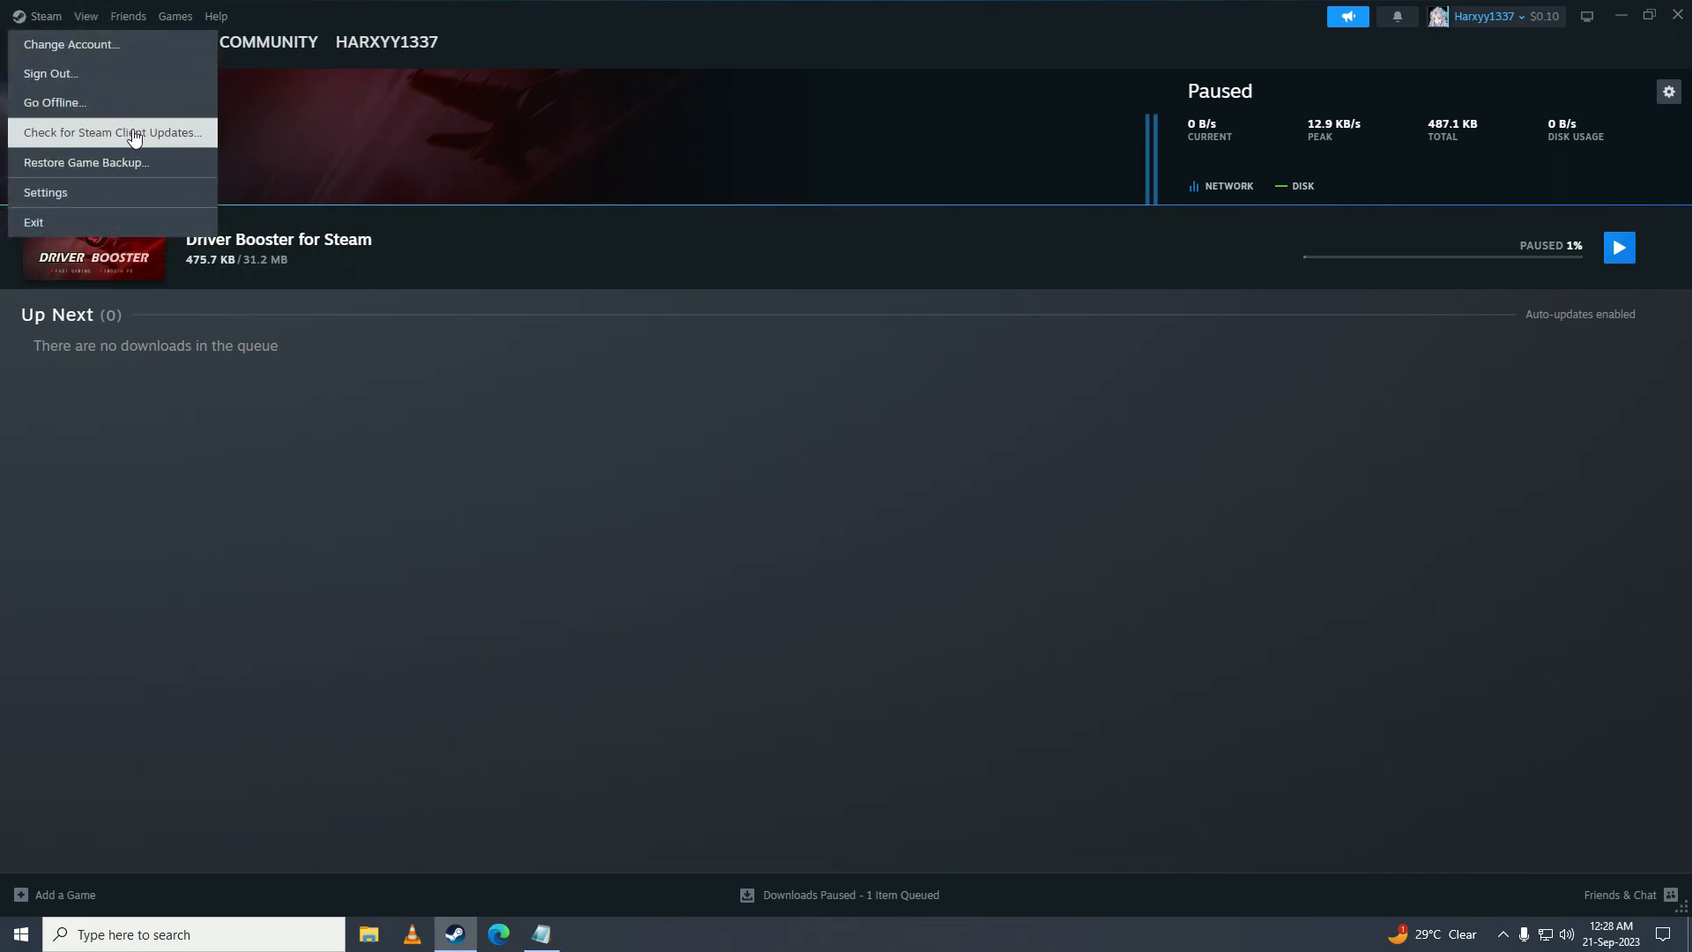
{"action": "left_click", "coordinate": [112, 132]}
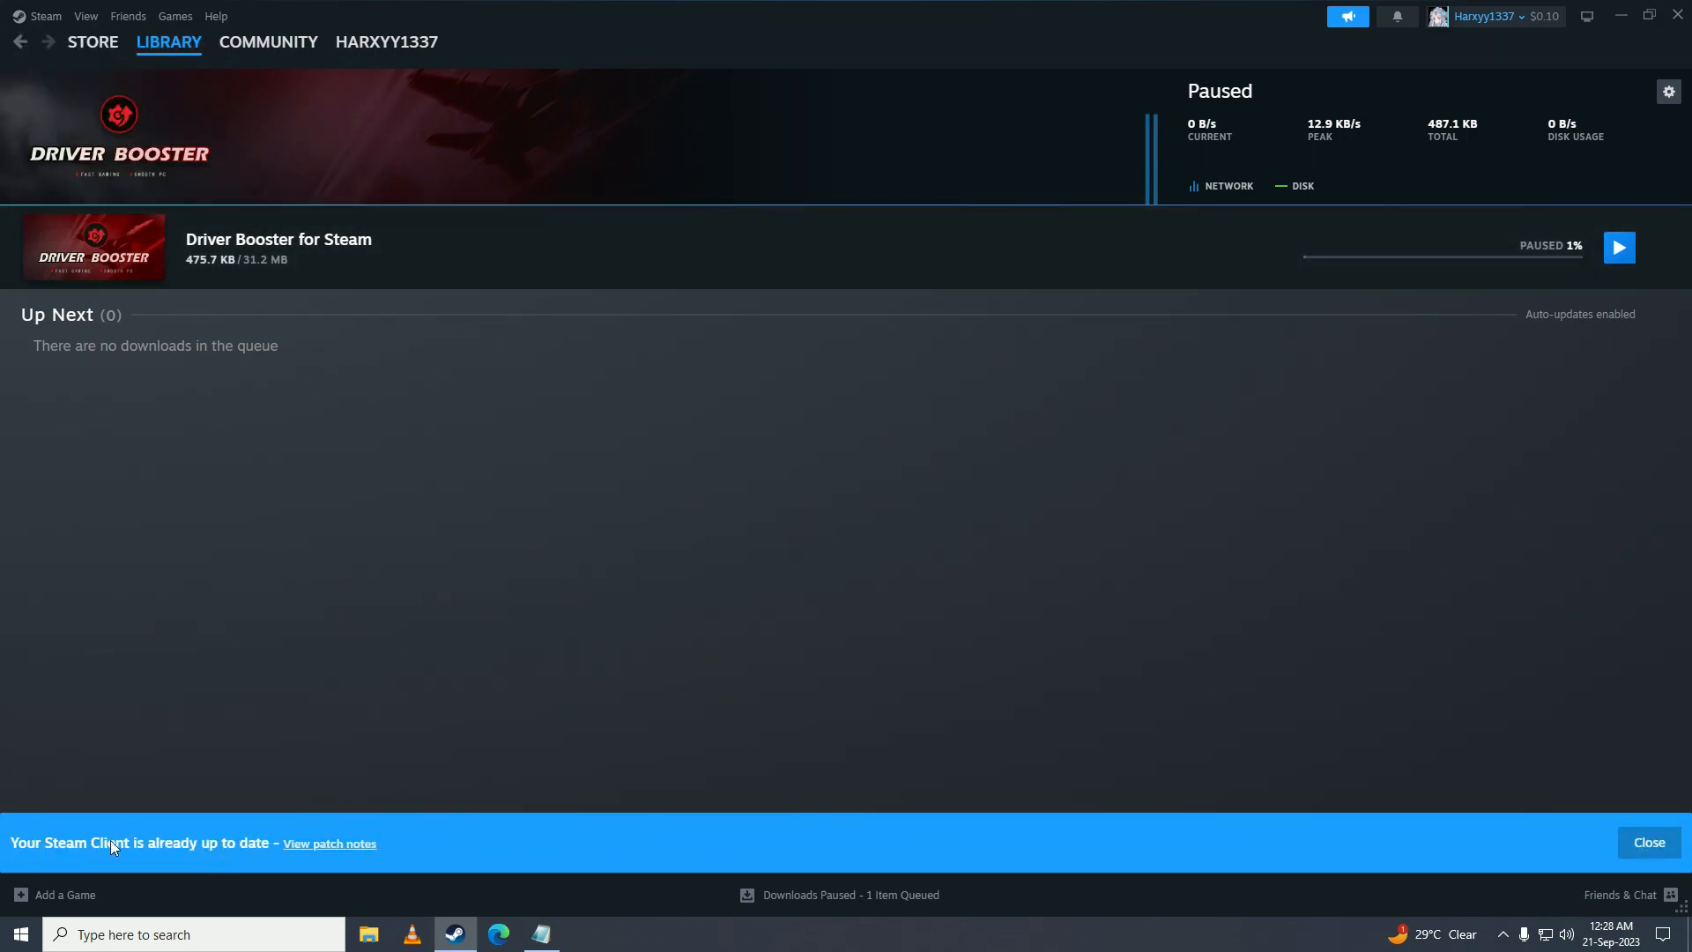
{"action": "left_click", "coordinate": [1647, 842]}
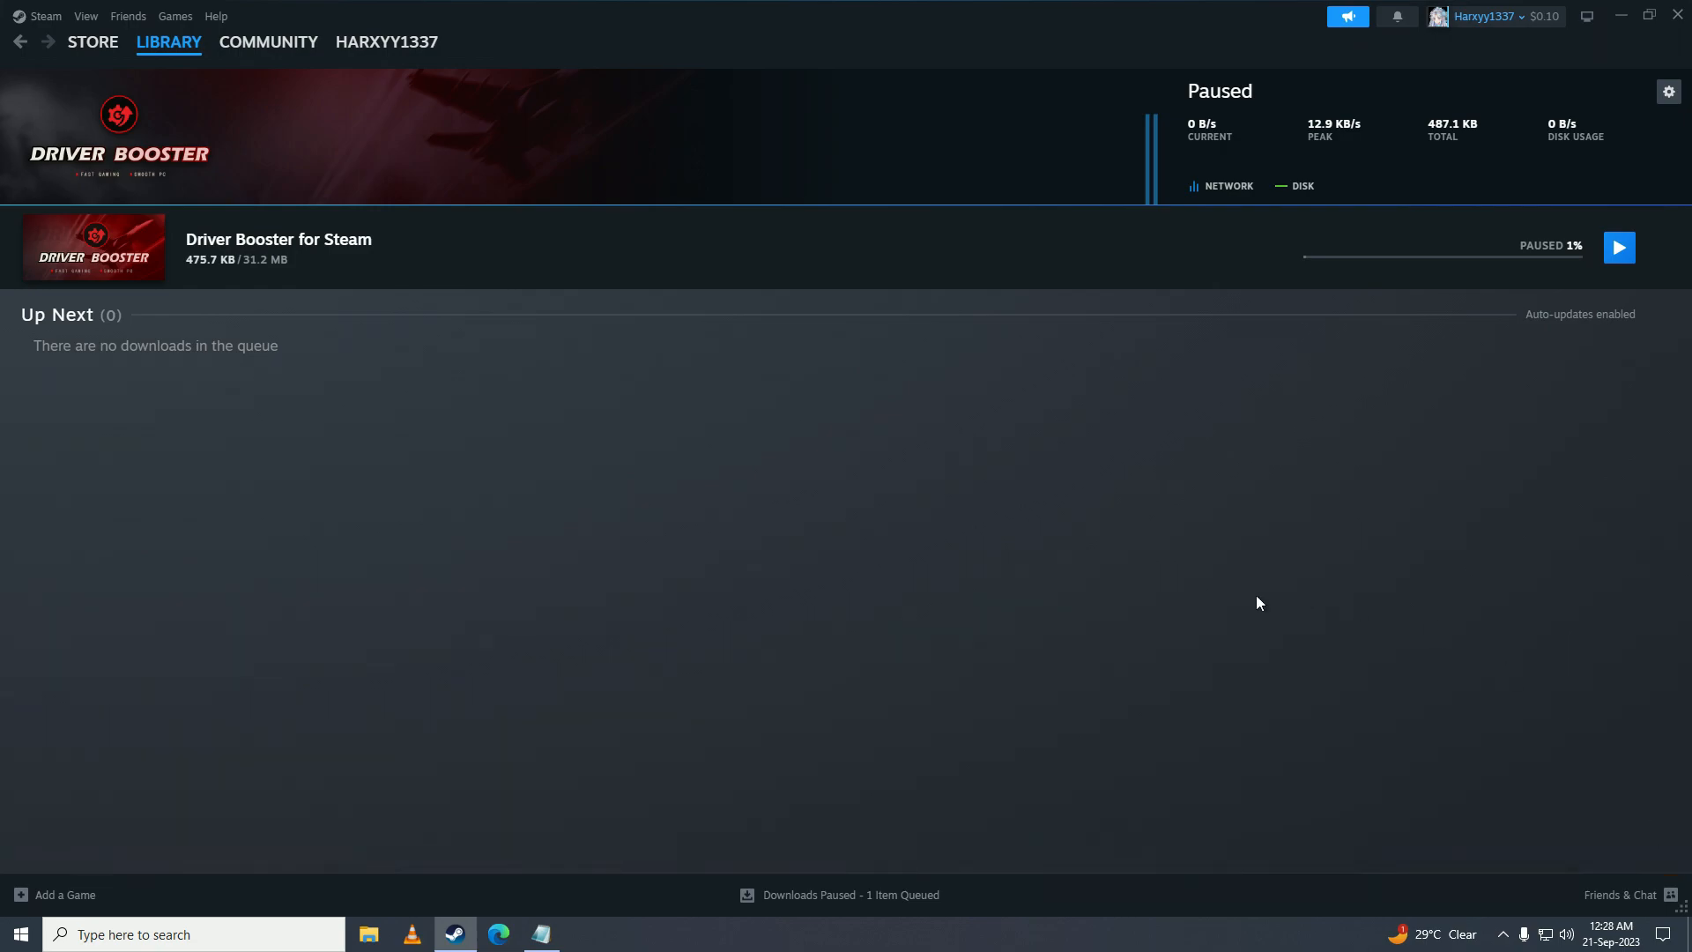
{"action": "mouse_move", "coordinate": [914, 425]}
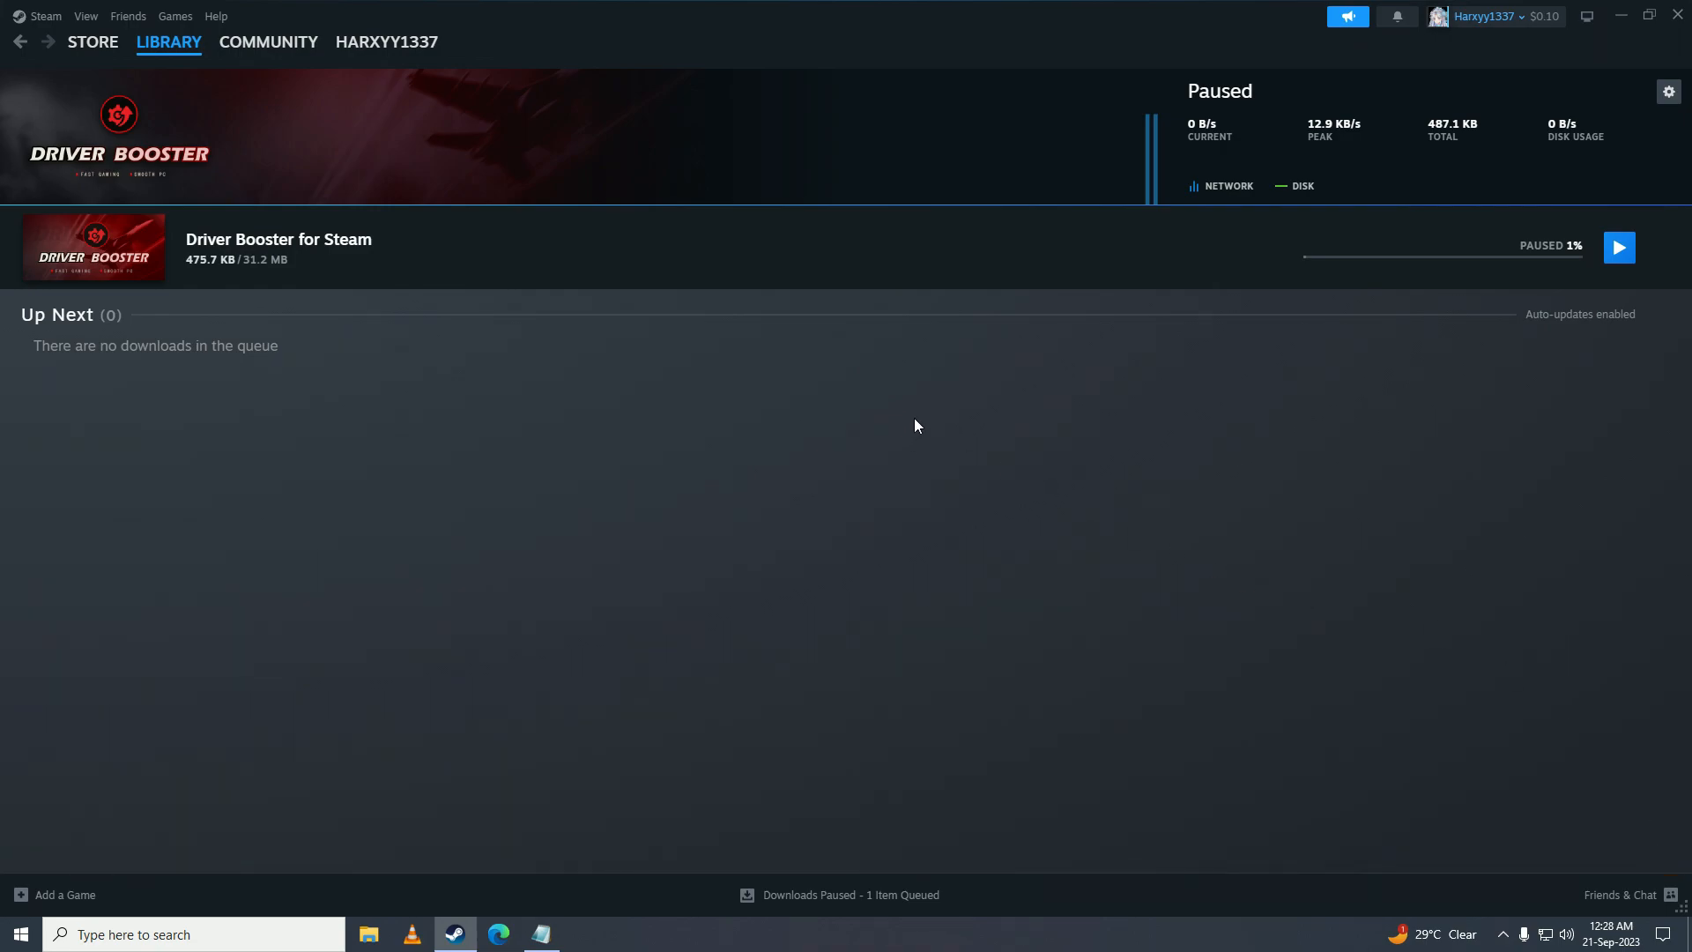
{"action": "mouse_move", "coordinate": [636, 372]}
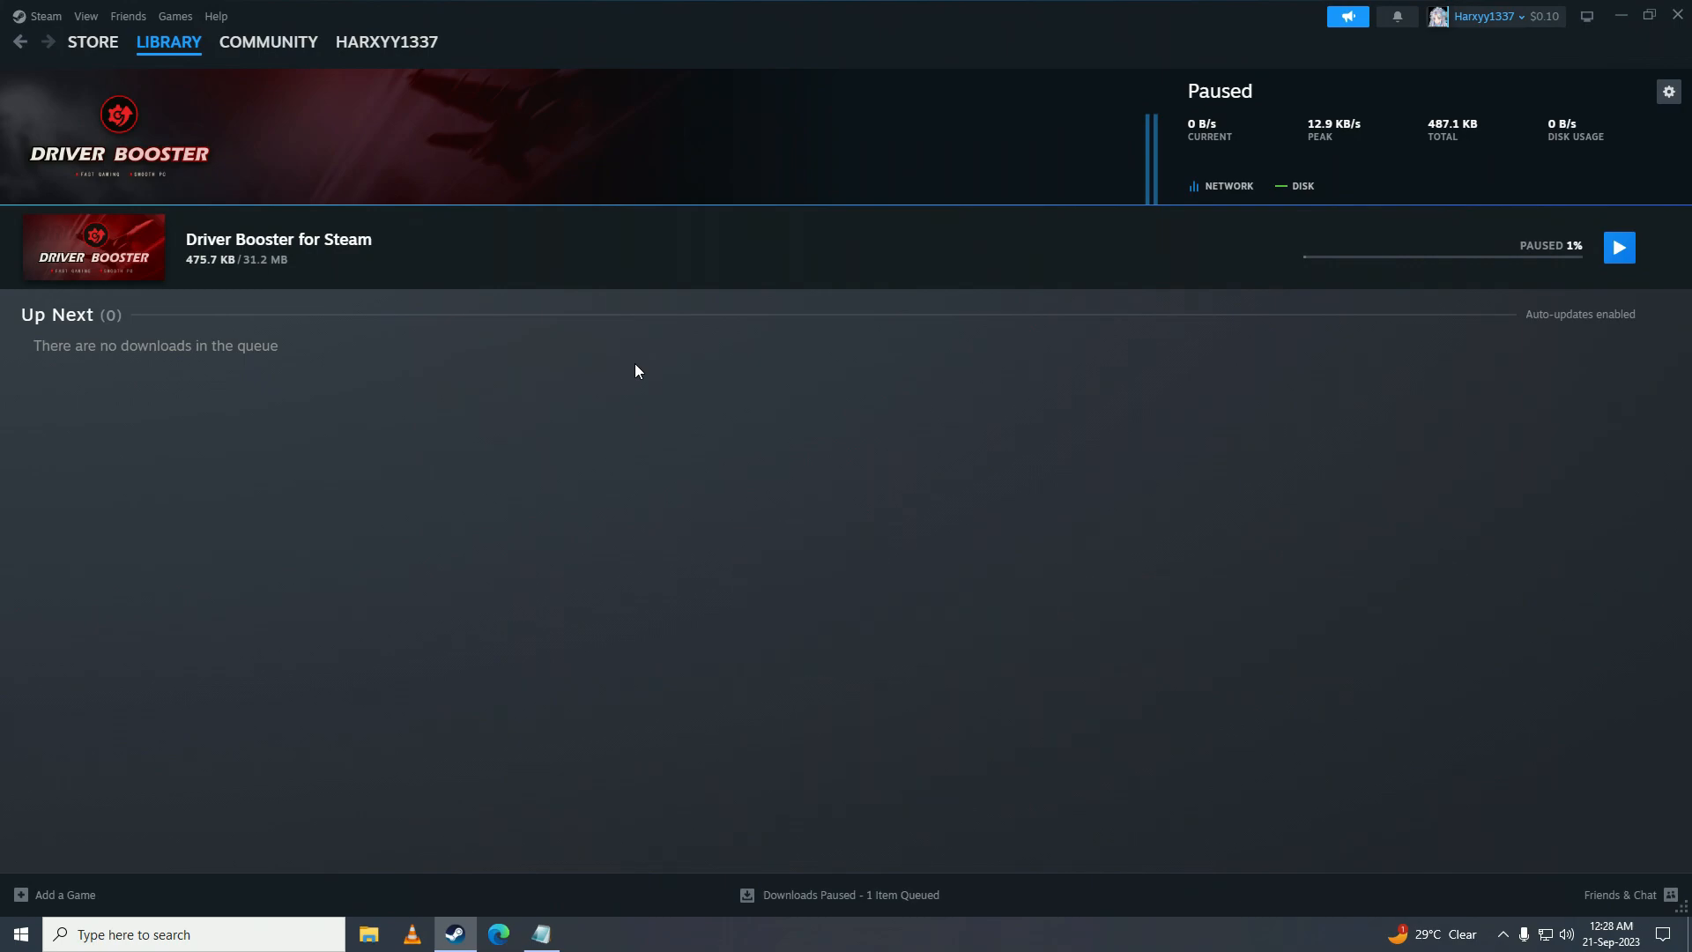
{"action": "mouse_move", "coordinate": [589, 417]}
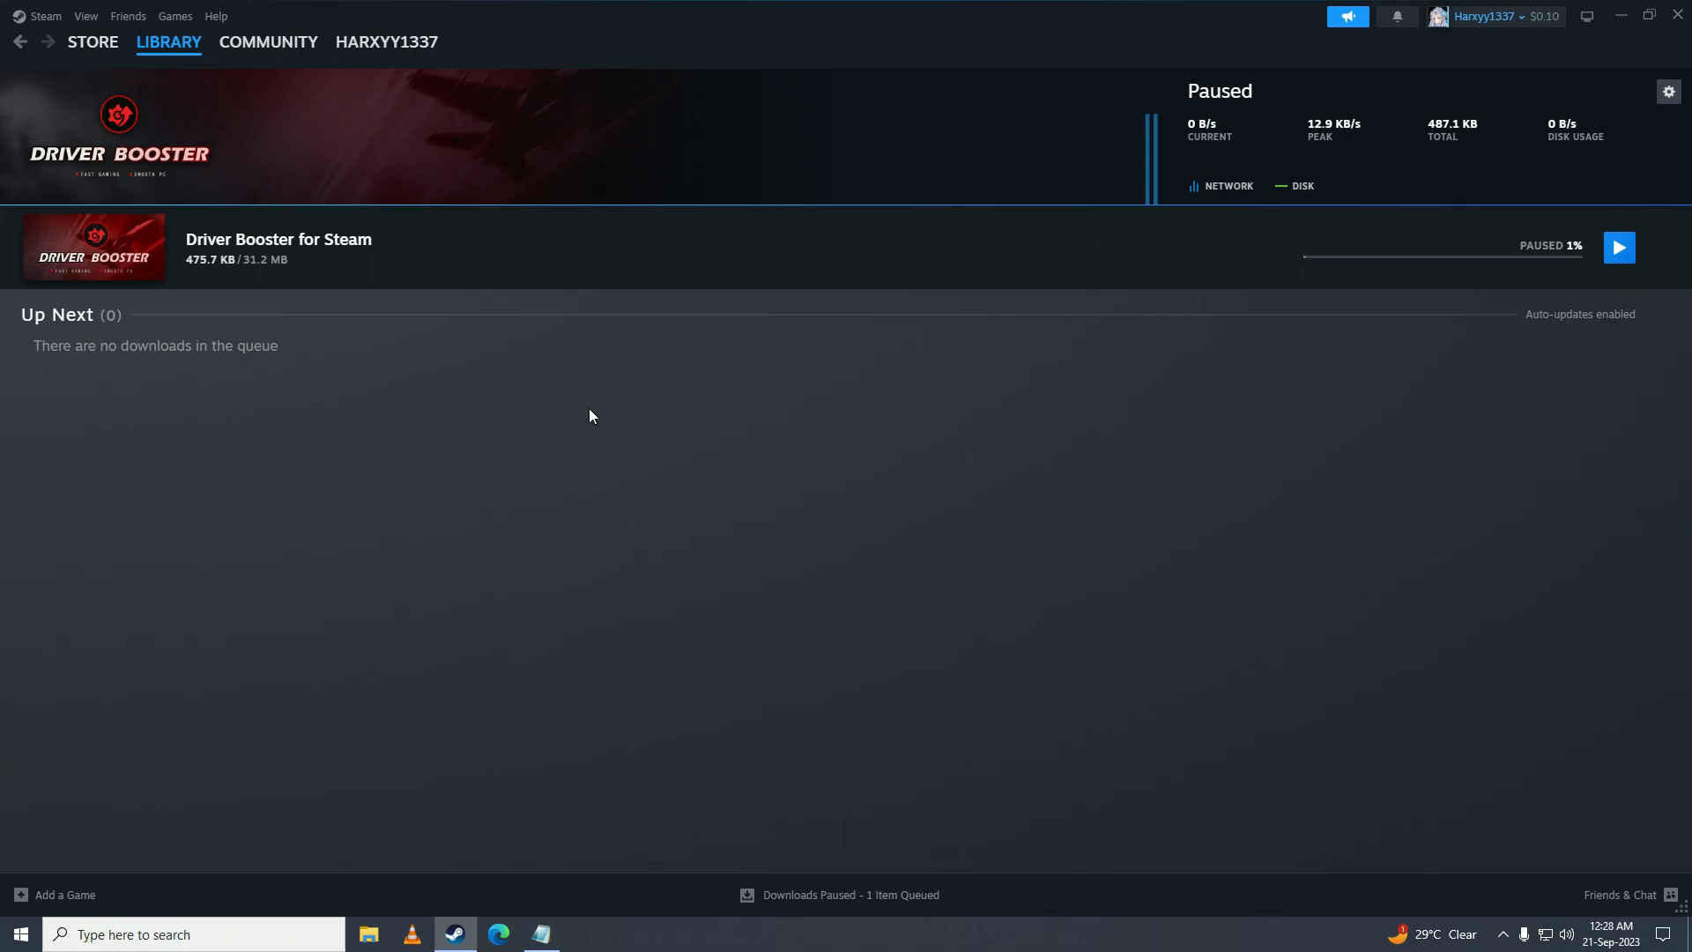
{"action": "mouse_move", "coordinate": [71, 9]}
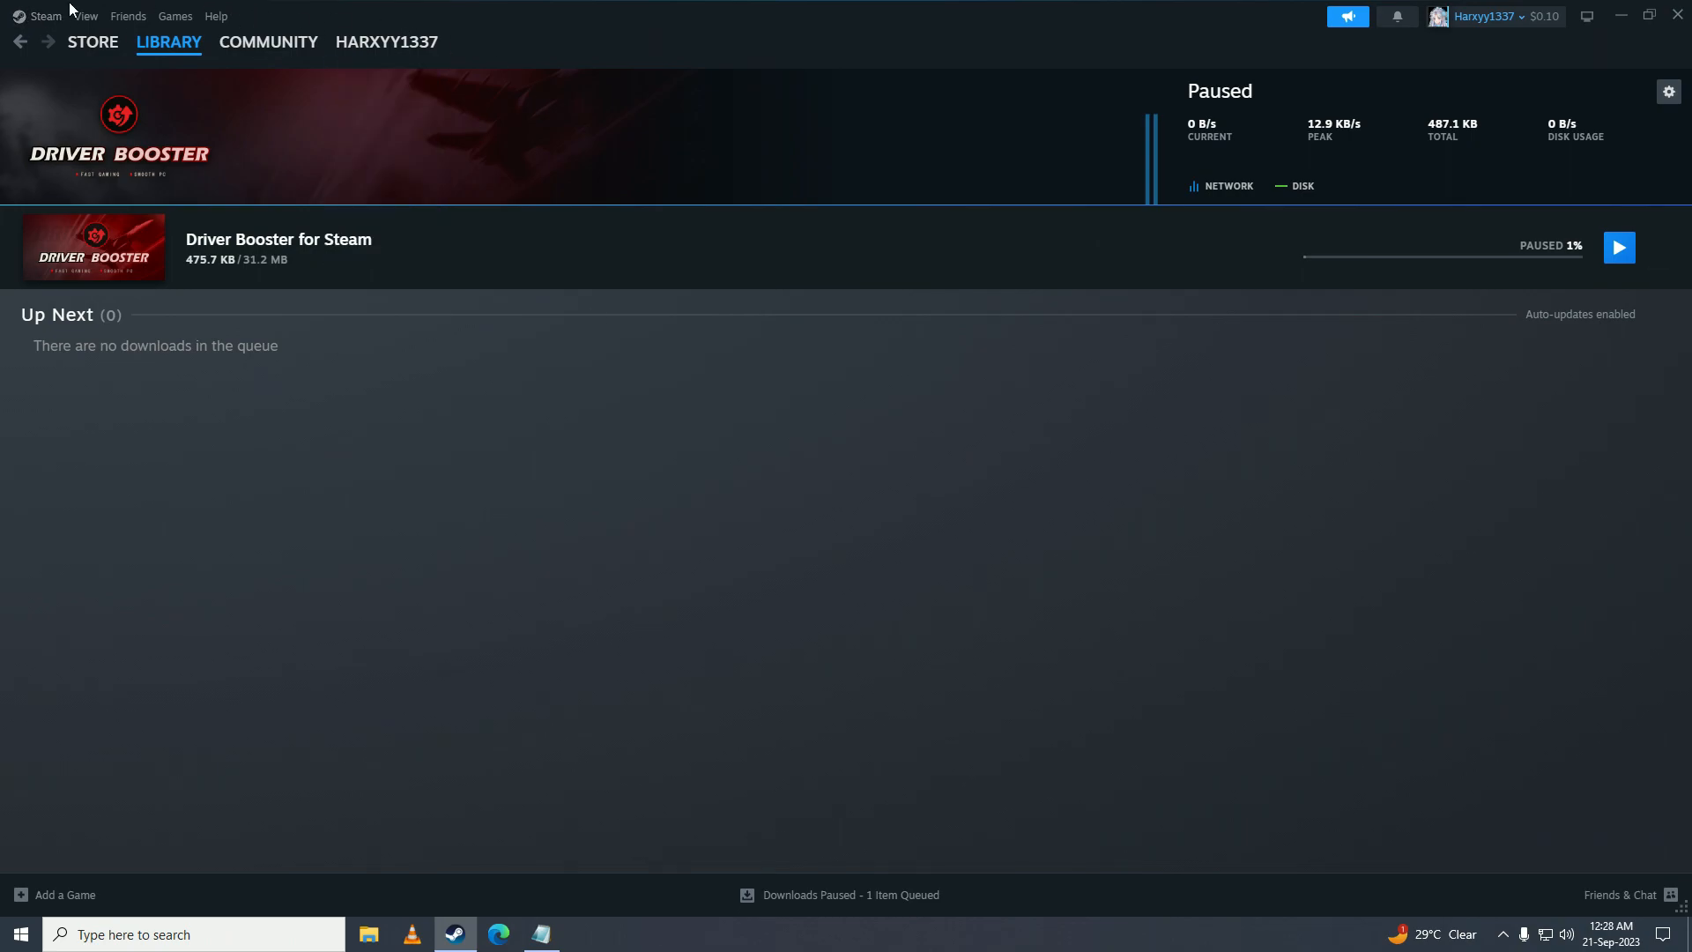
{"action": "mouse_move", "coordinate": [46, 16]}
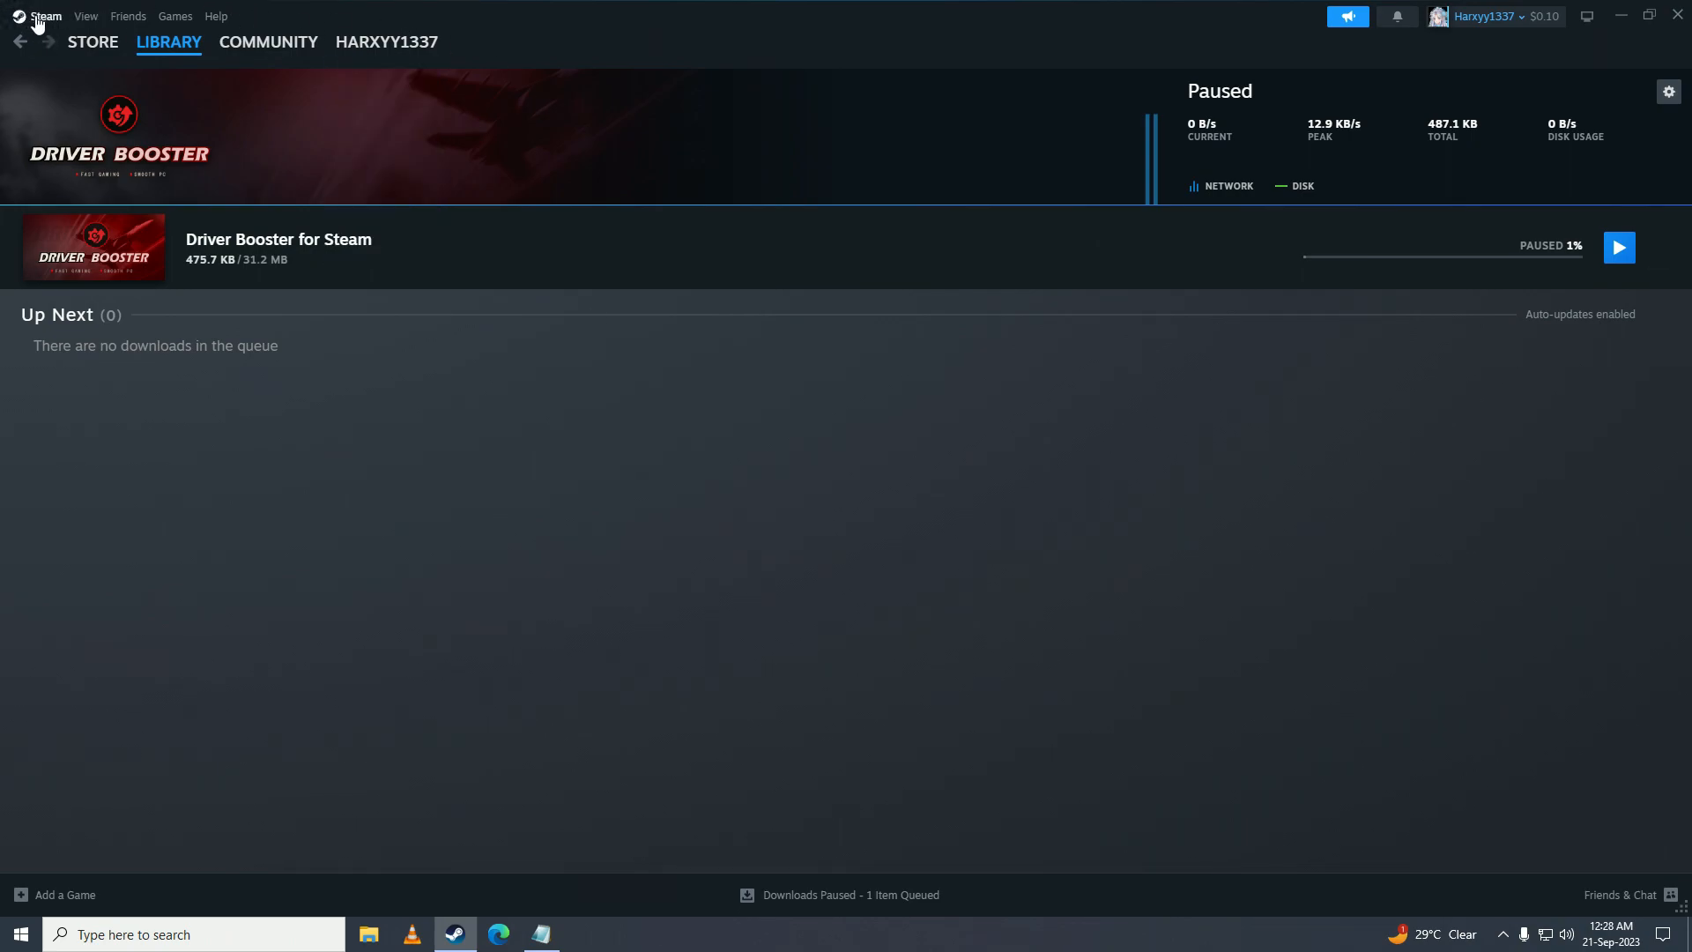
{"action": "left_click", "coordinate": [46, 16]}
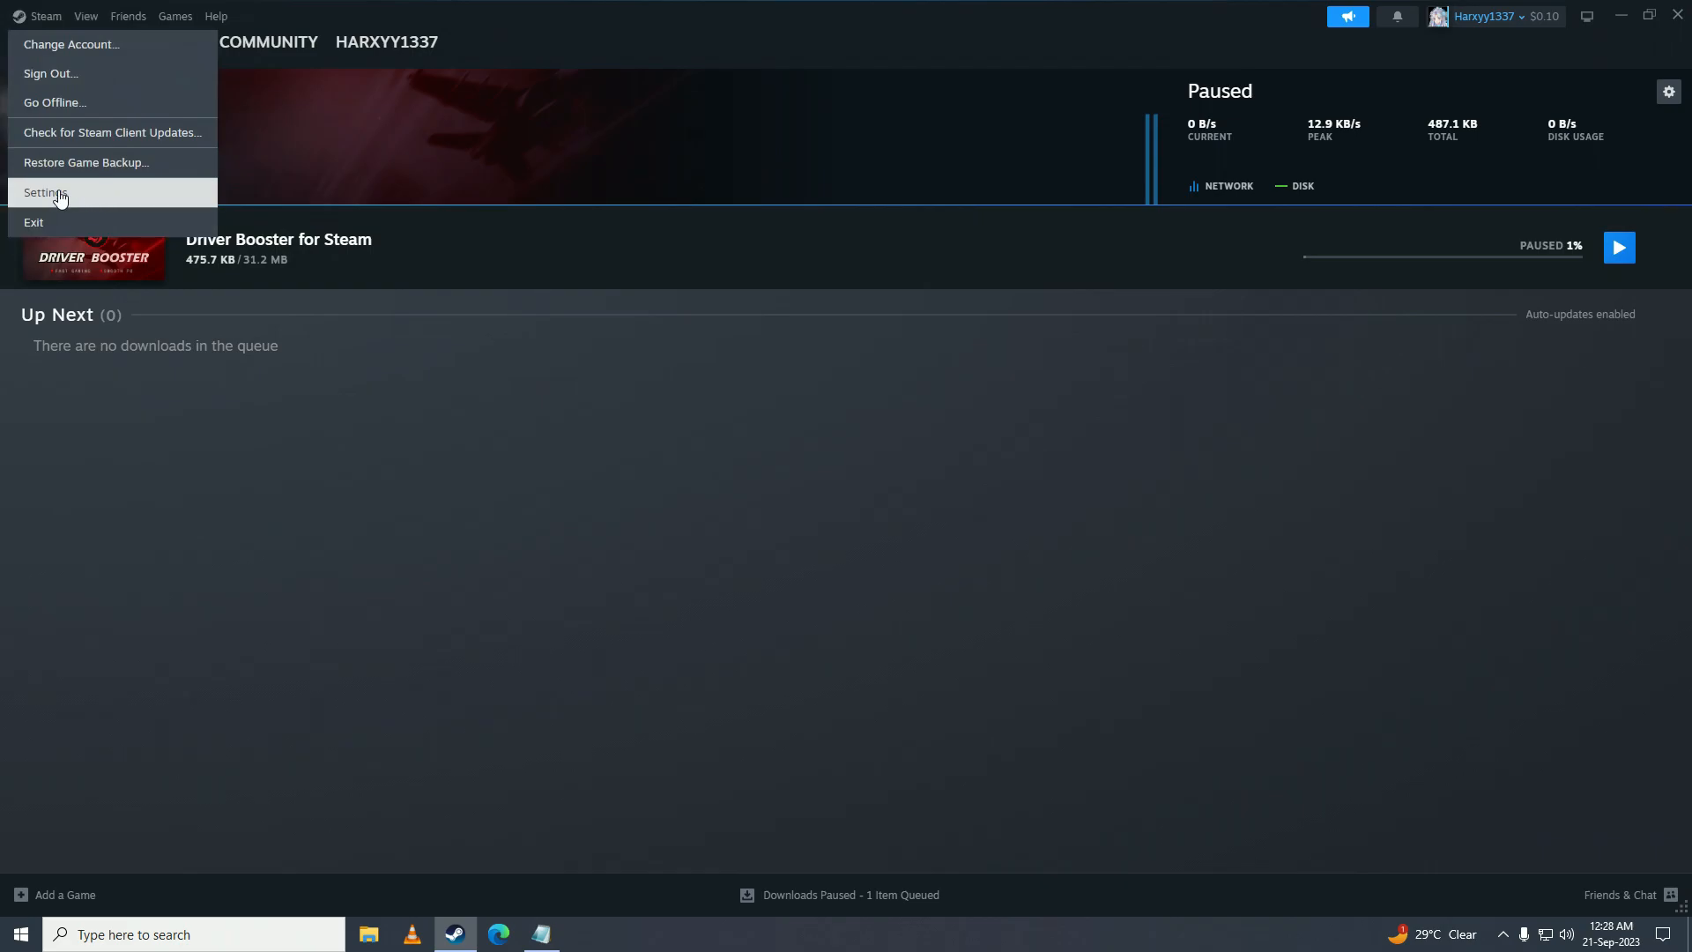
{"action": "left_click", "coordinate": [43, 192]}
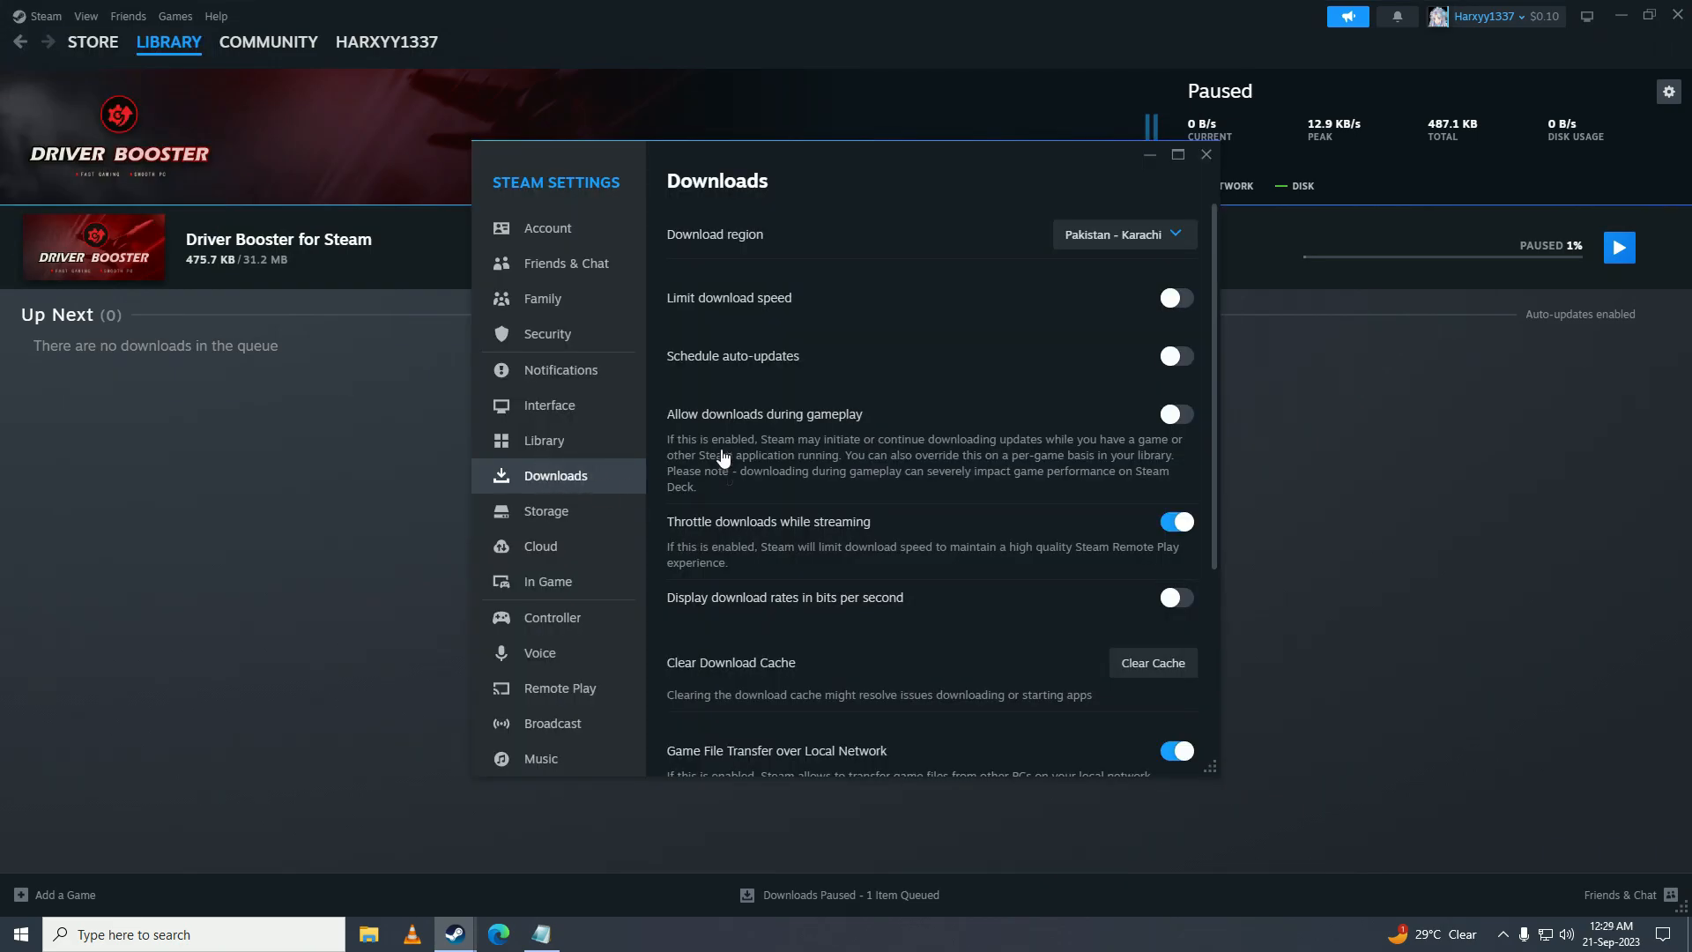
{"action": "left_click", "coordinate": [1123, 235]}
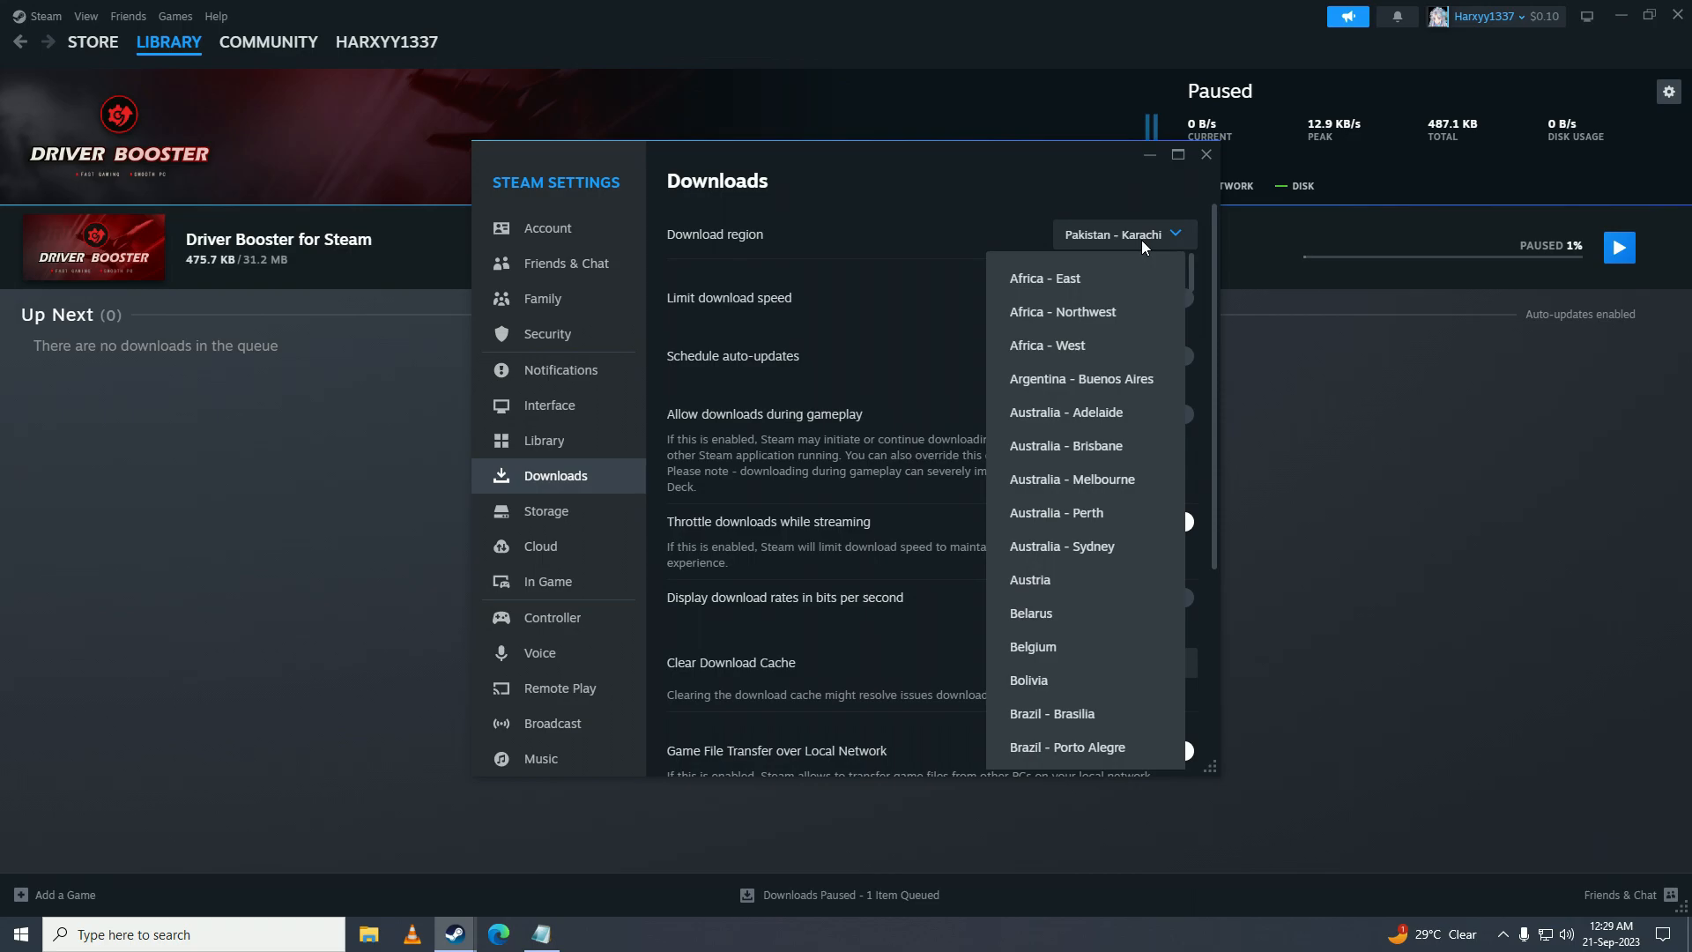
{"action": "scroll", "scroll_direction": "down", "scroll_amount": 3}
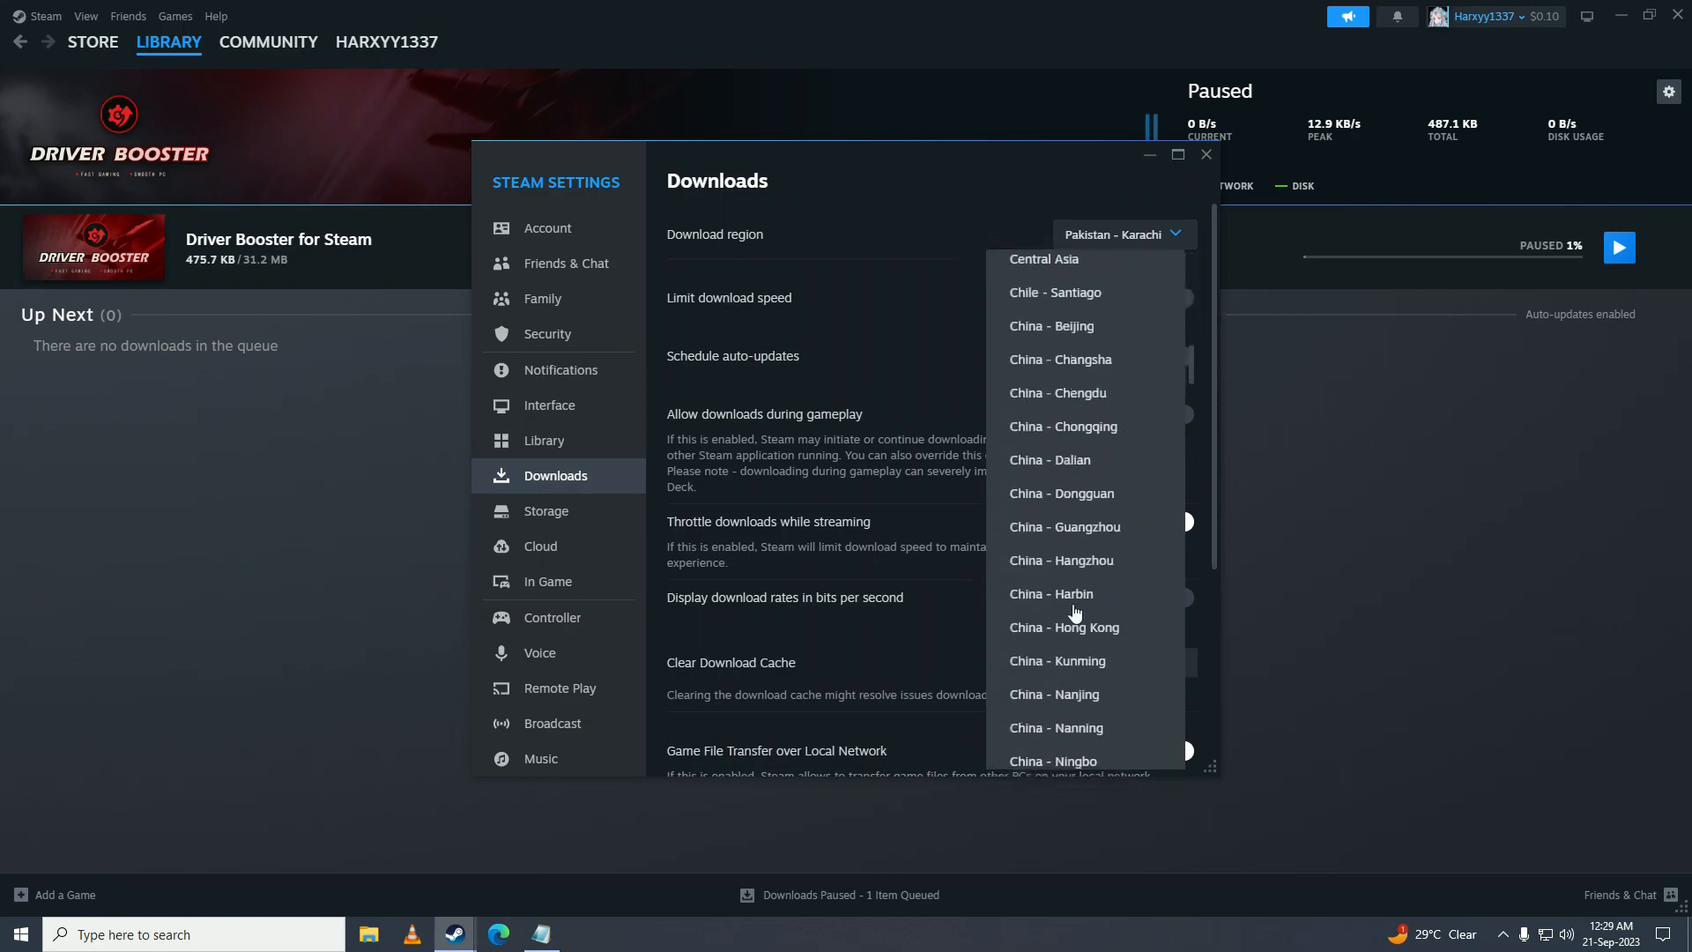
{"action": "scroll", "scroll_direction": "down", "scroll_amount": 3}
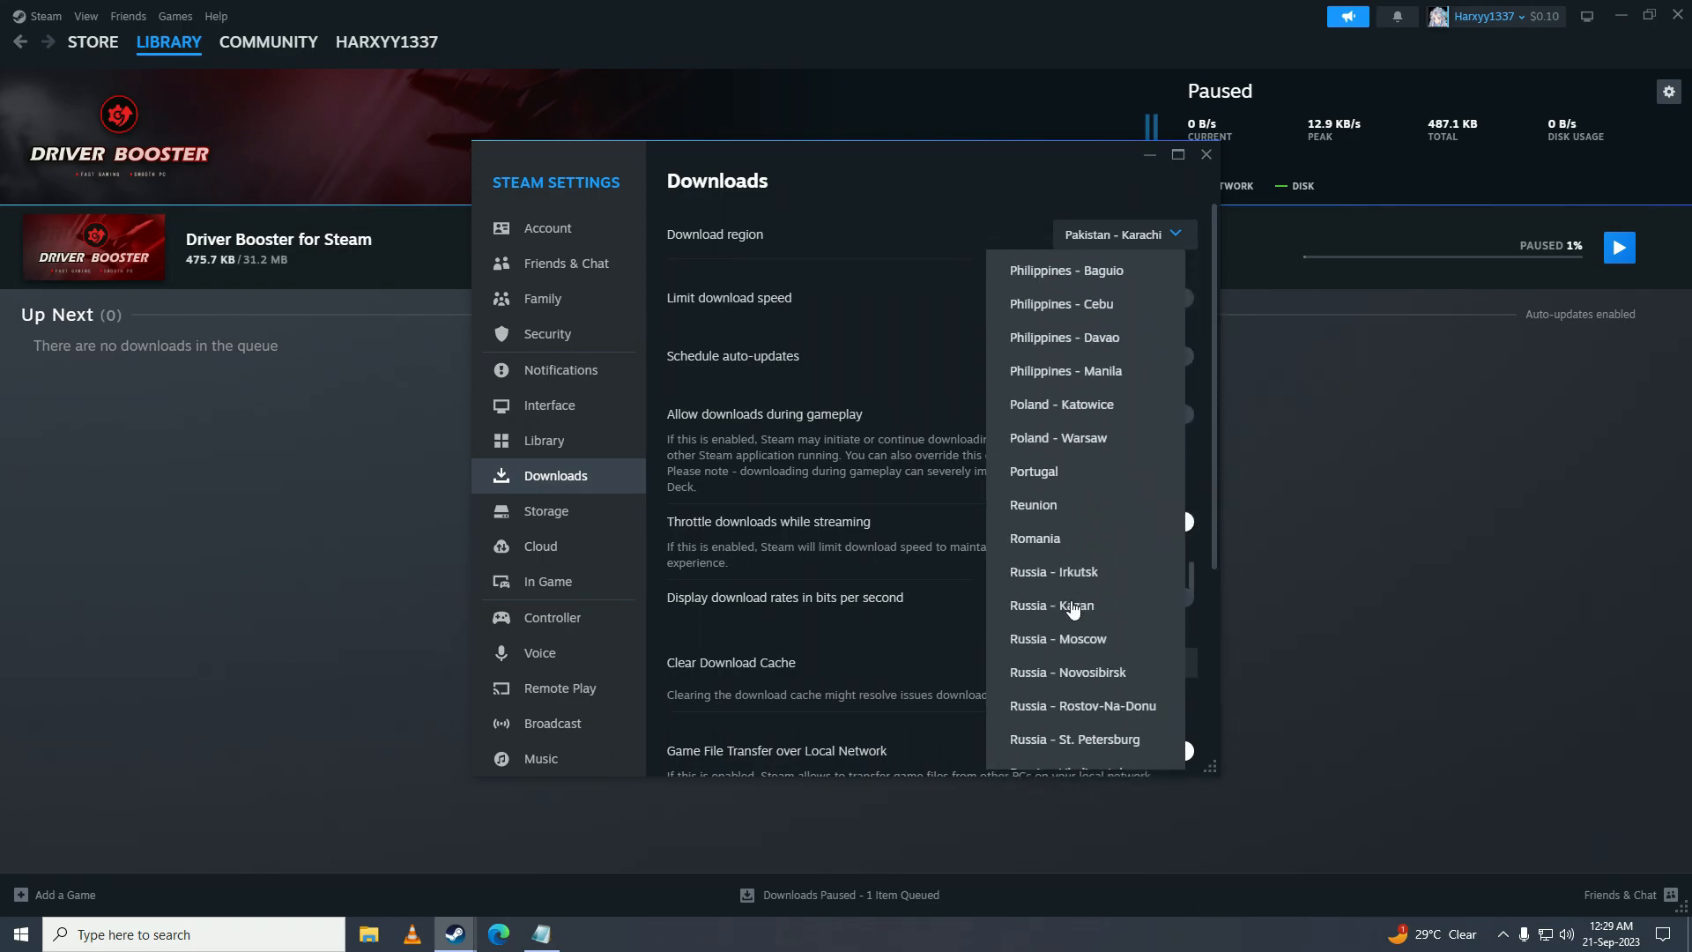
{"action": "scroll", "scroll_direction": "up", "scroll_amount": 3}
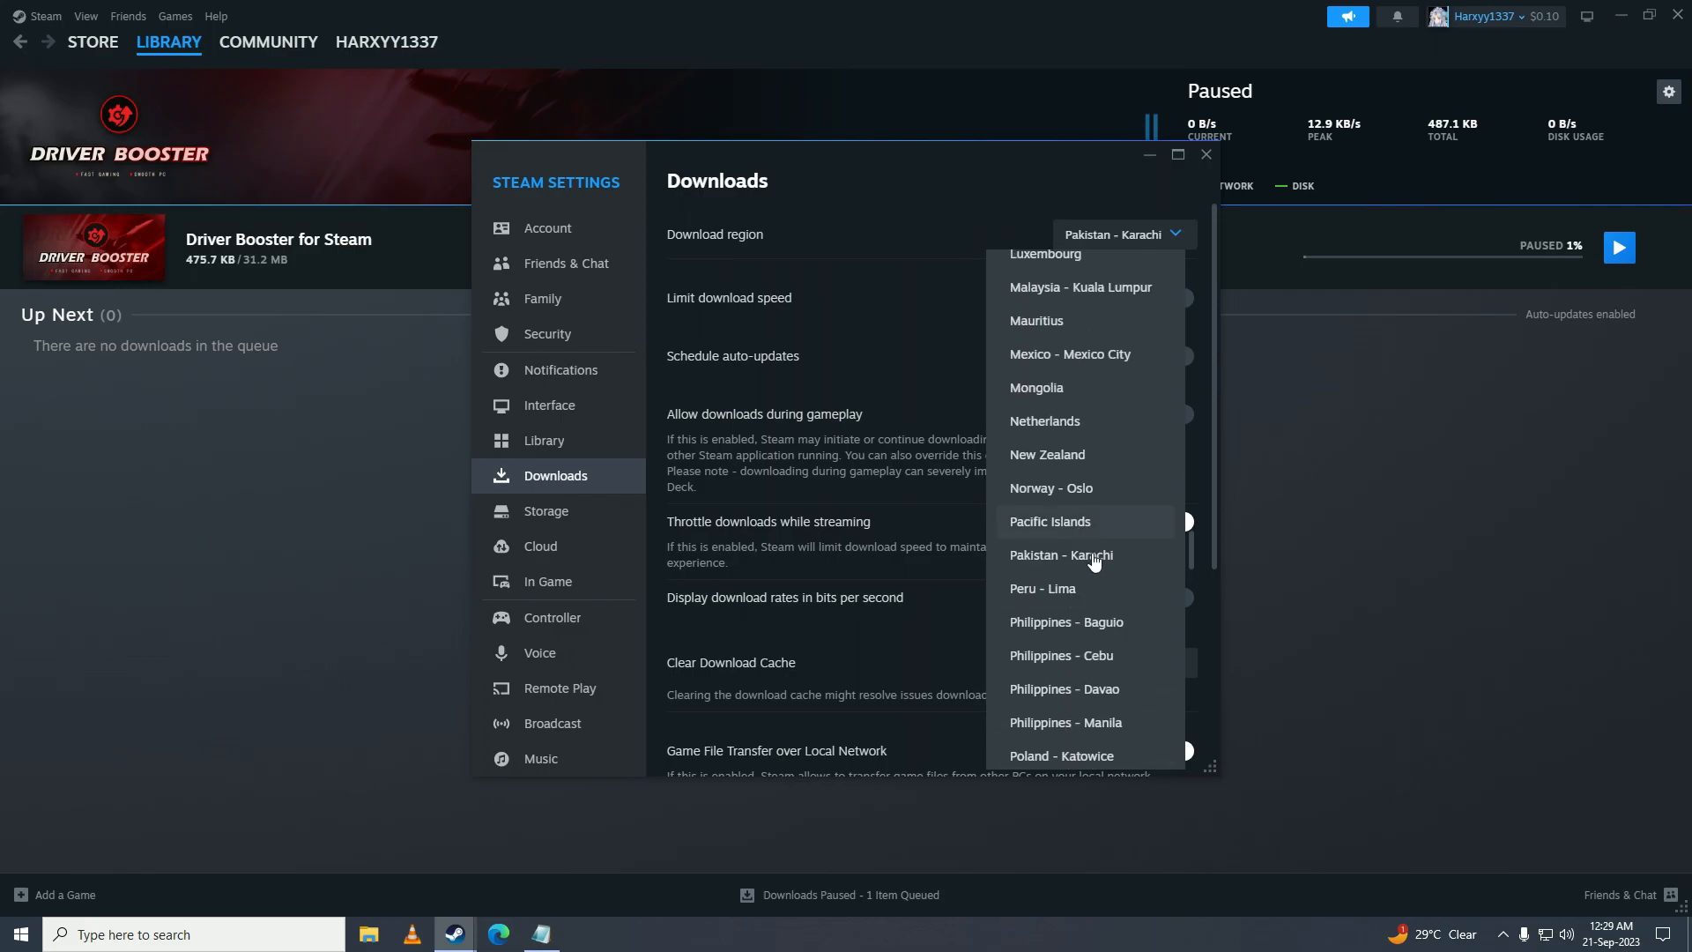
{"action": "scroll", "scroll_direction": "up", "scroll_amount": 3}
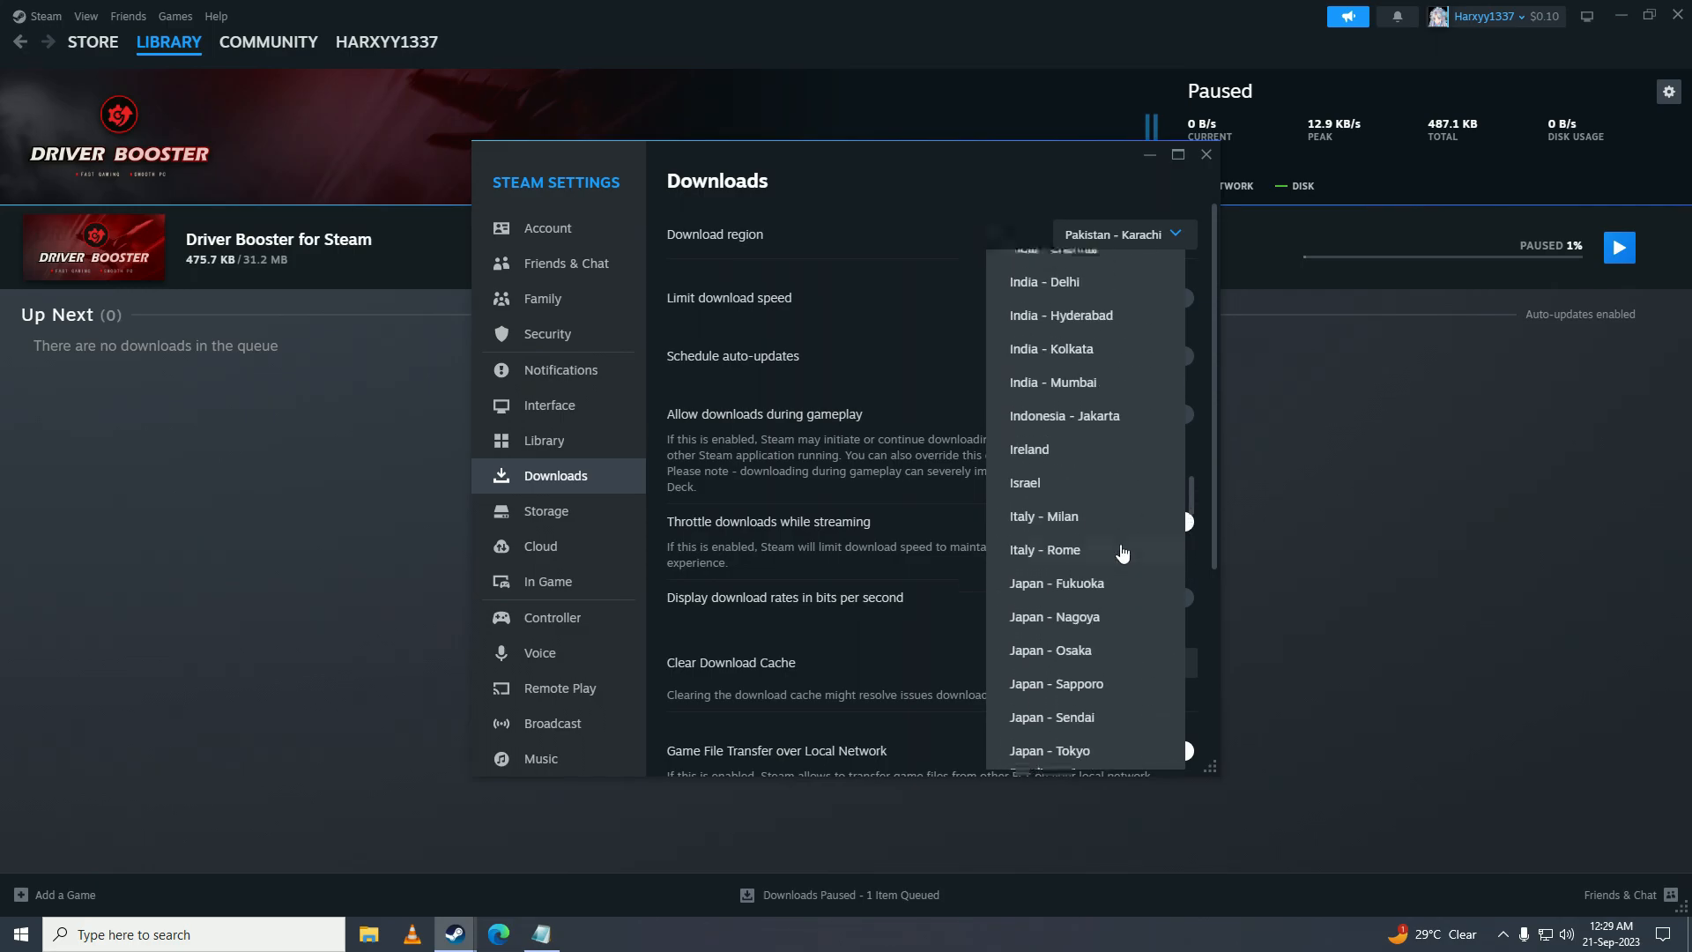
{"action": "scroll", "scroll_direction": "up", "scroll_amount": 3}
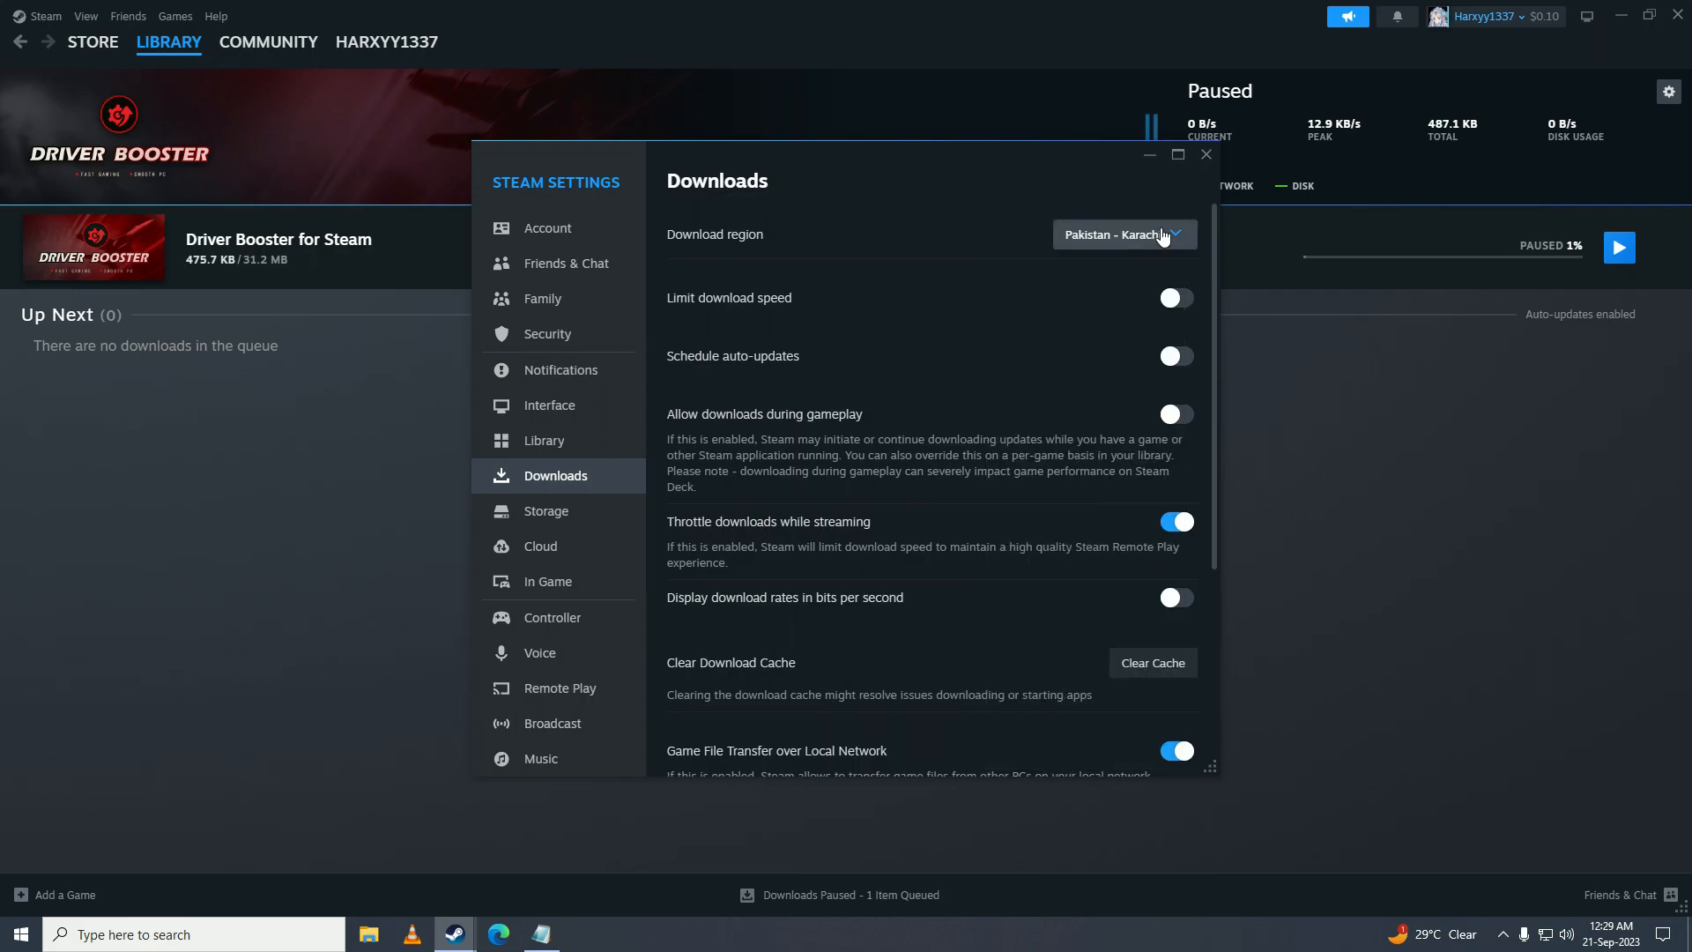
{"action": "mouse_move", "coordinate": [1063, 511]}
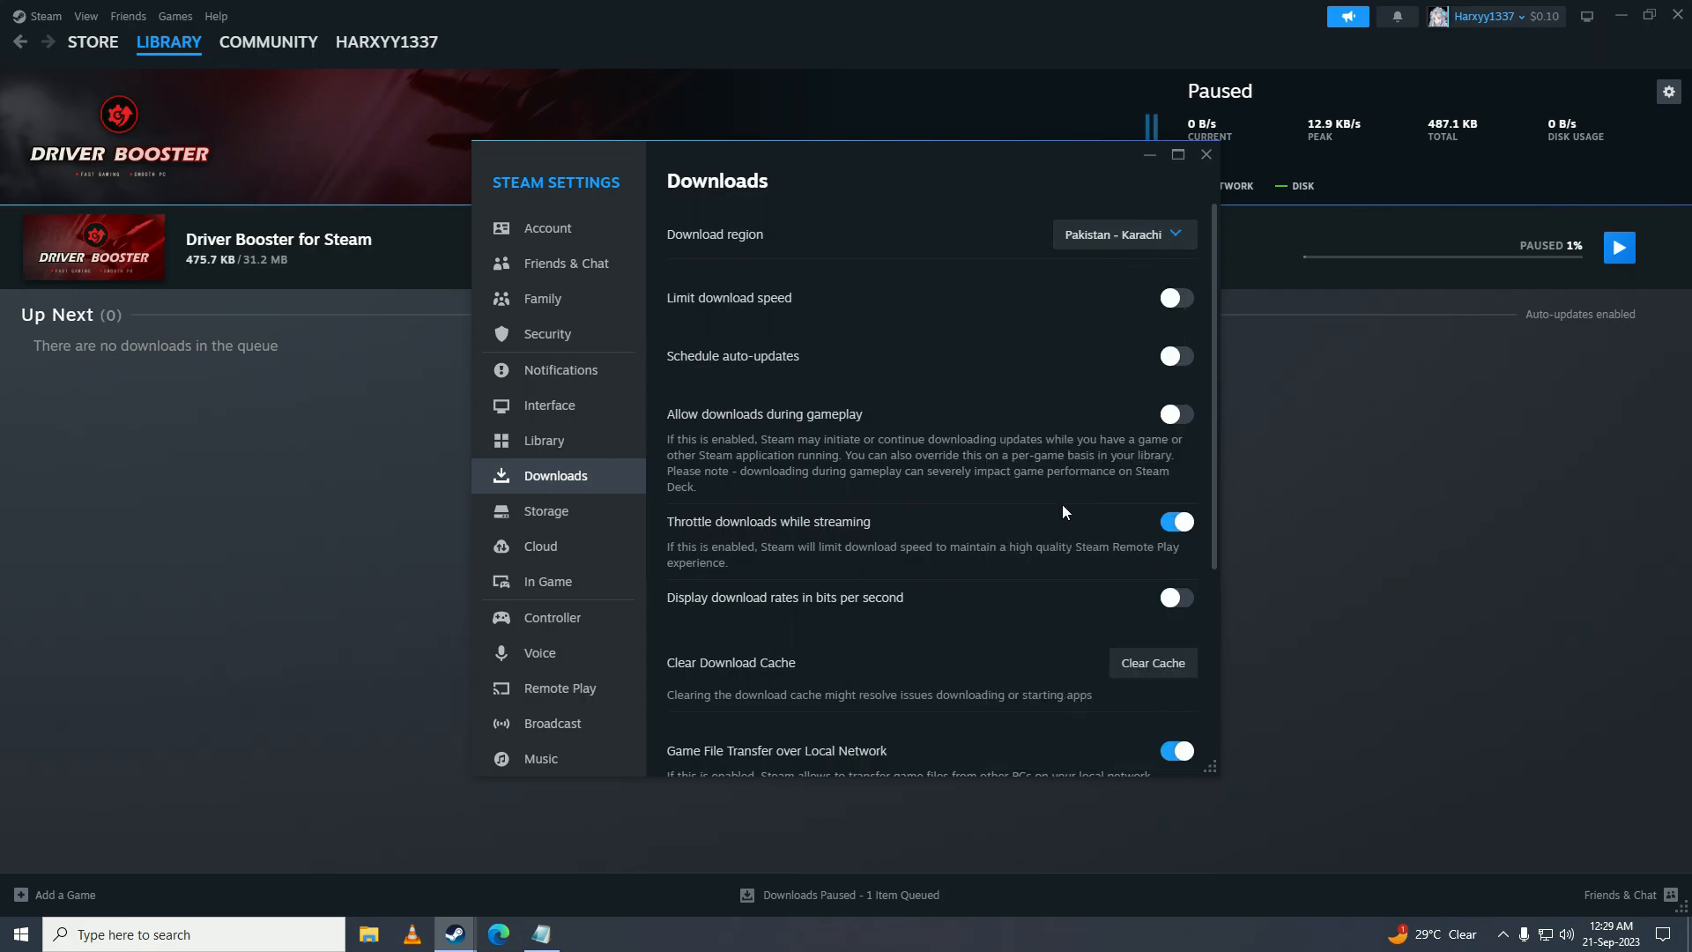
- Clear the download cache from Settings > Downloads and confirm the prompt
{"action": "left_click", "coordinate": [1206, 155]}
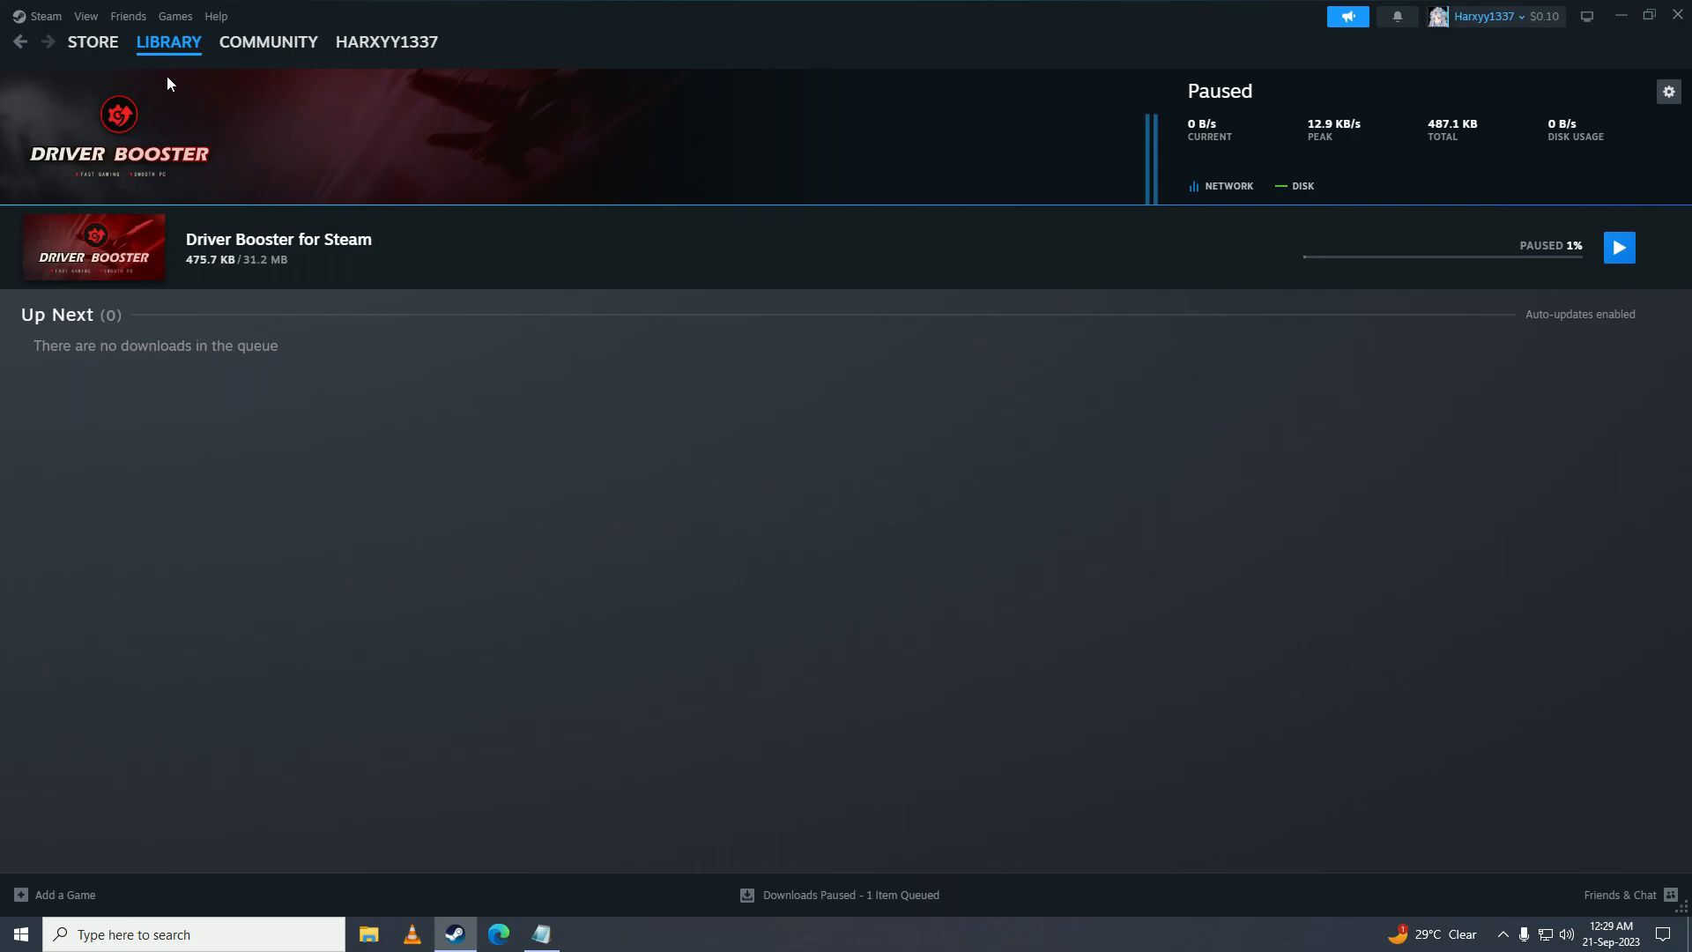
{"action": "left_click", "coordinate": [43, 16]}
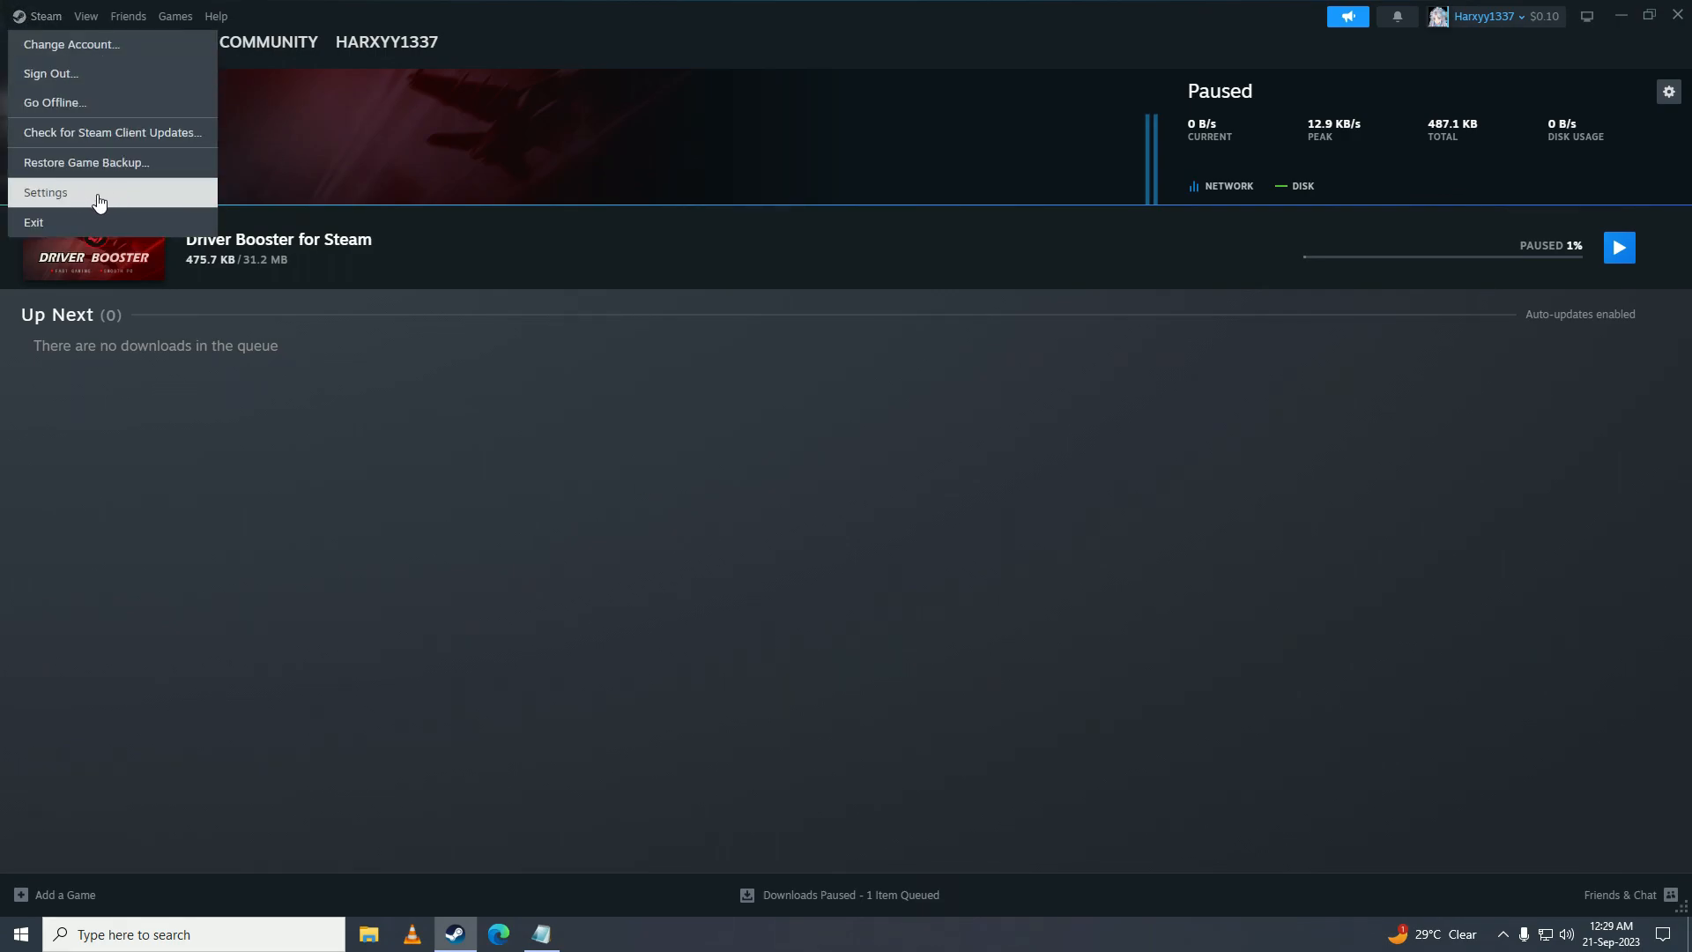
{"action": "left_click", "coordinate": [45, 192]}
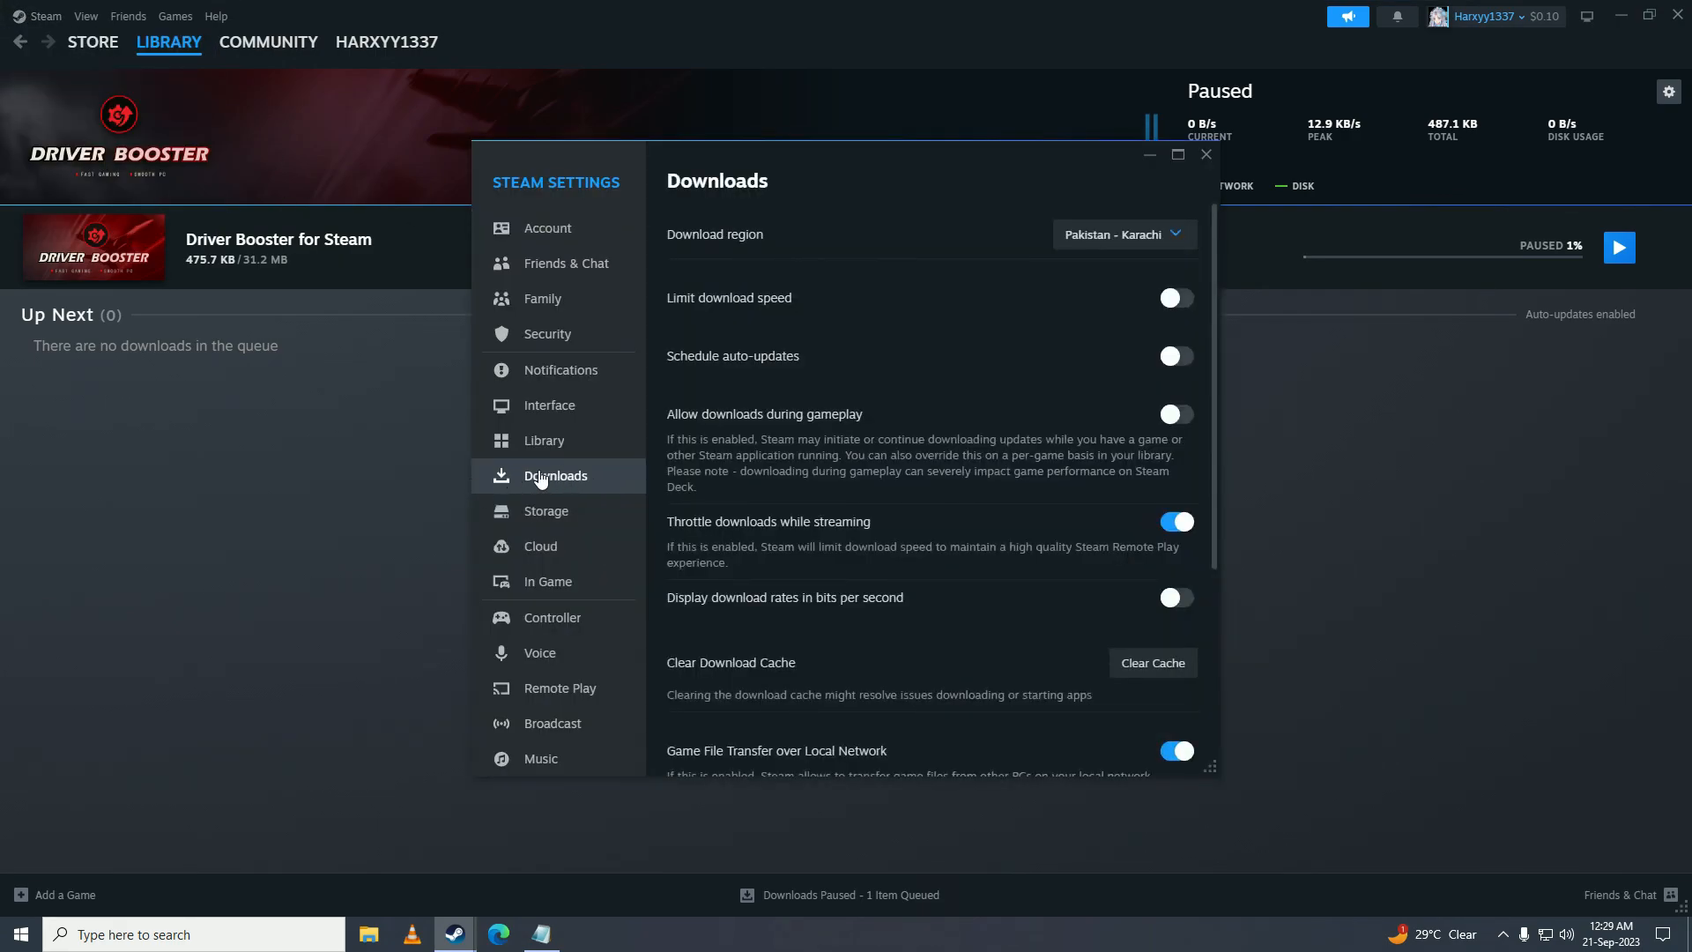
{"action": "mouse_move", "coordinate": [1153, 662]}
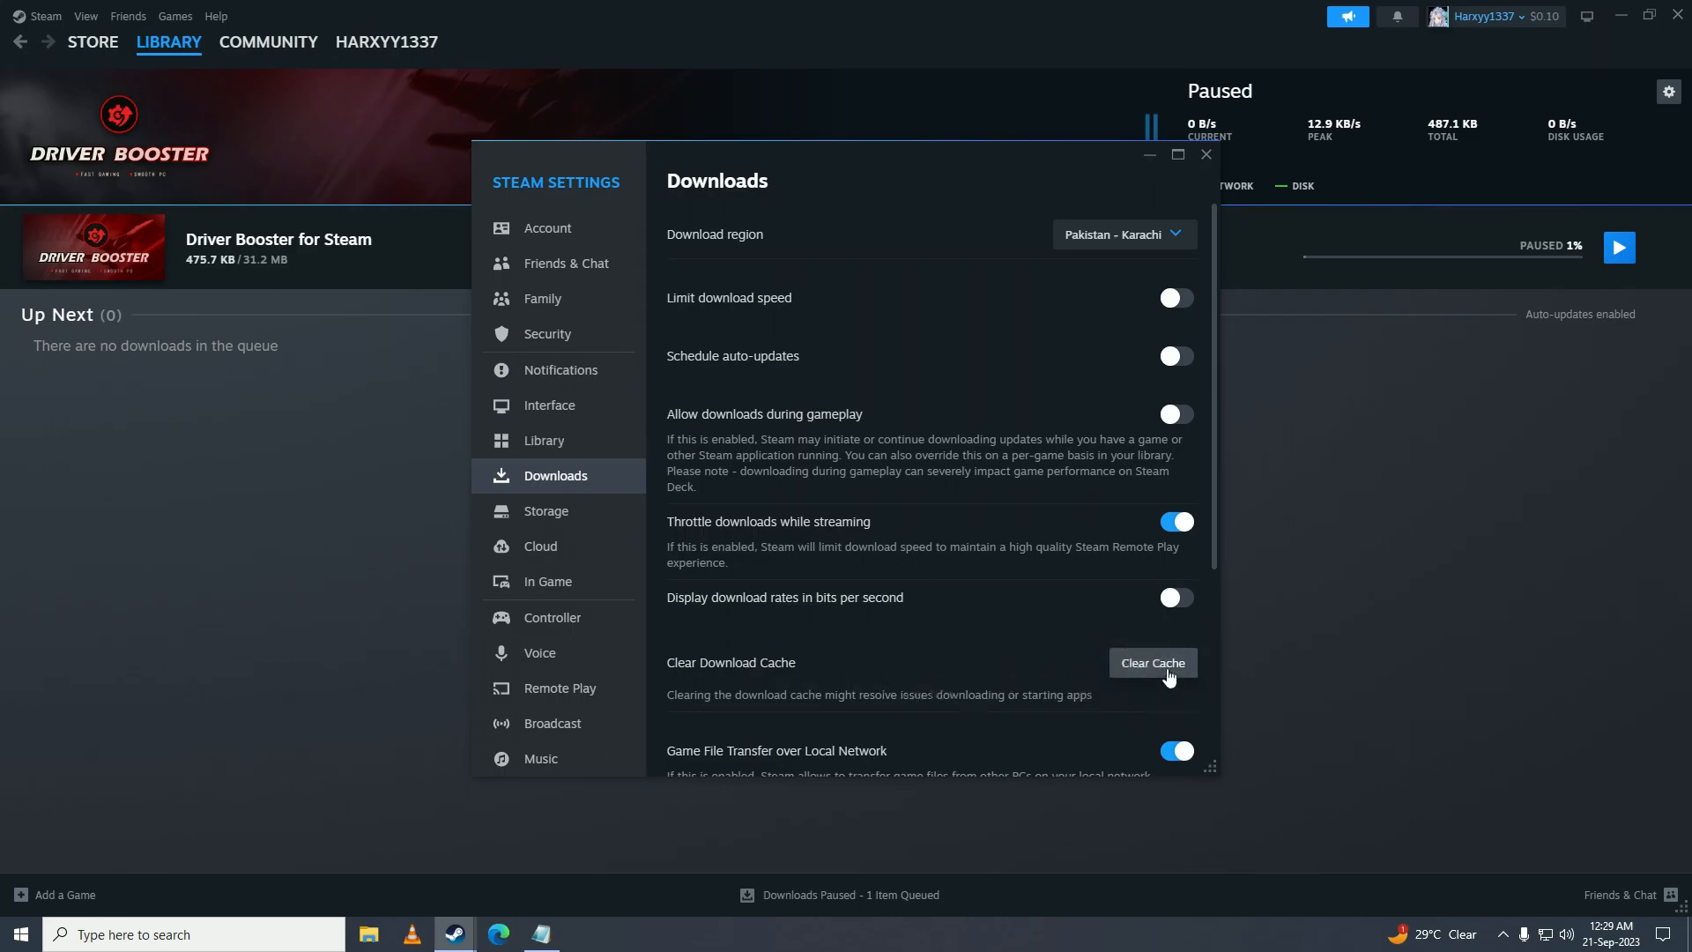
{"action": "left_click", "coordinate": [1151, 662]}
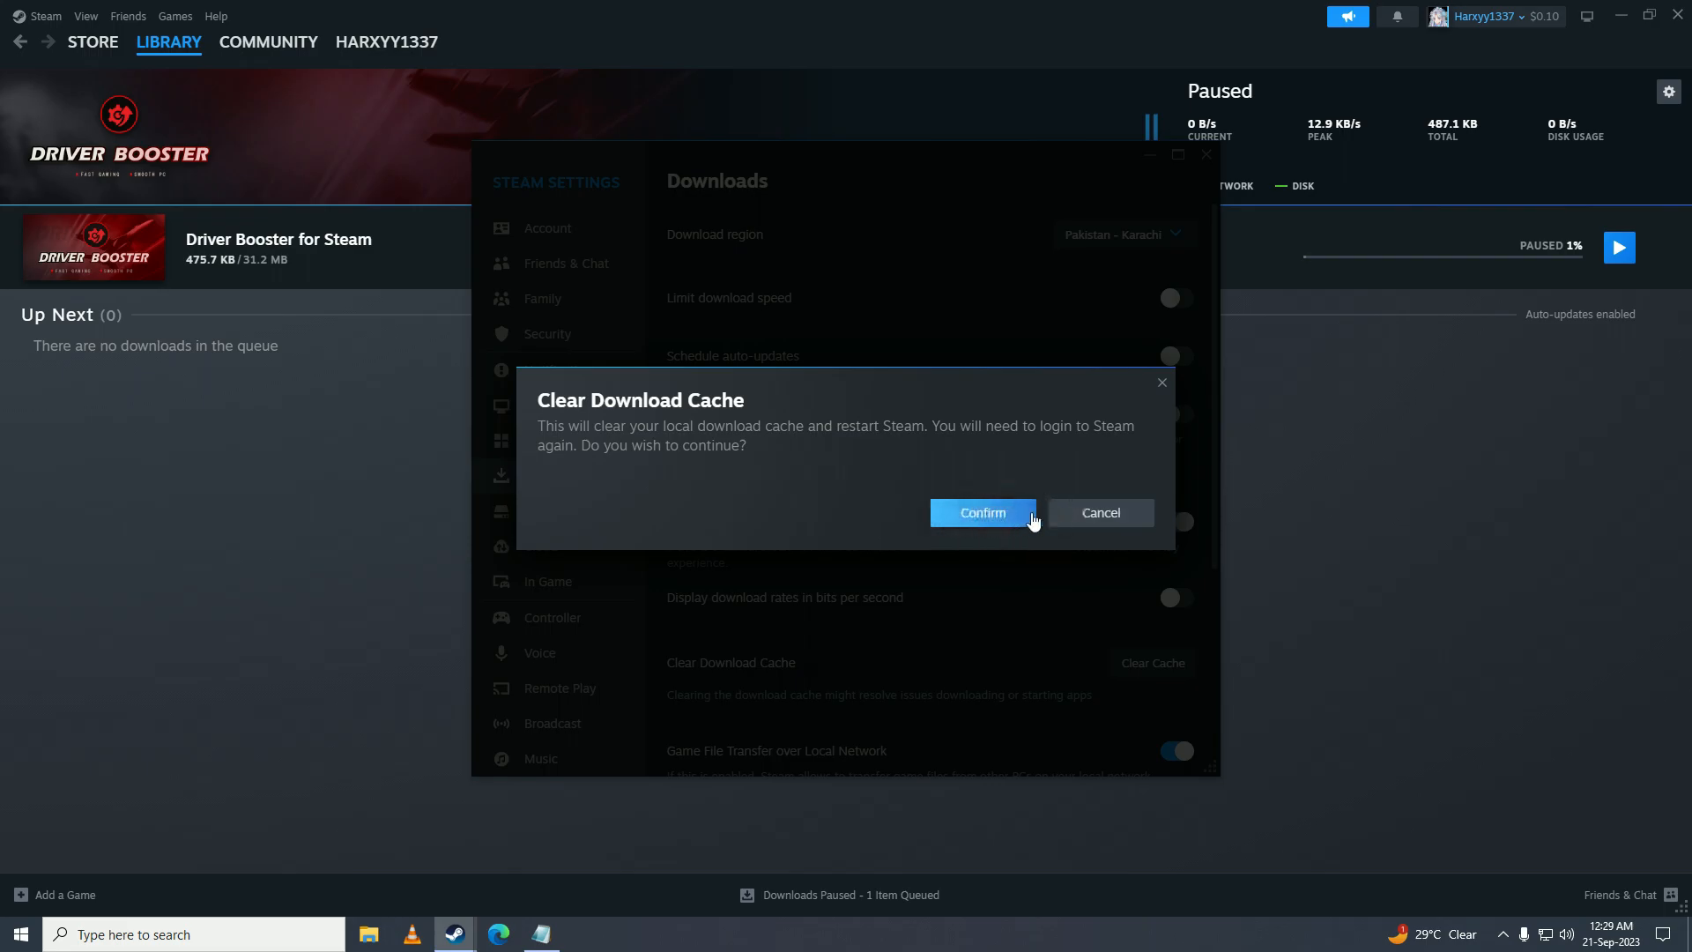
{"action": "left_click", "coordinate": [1100, 513]}
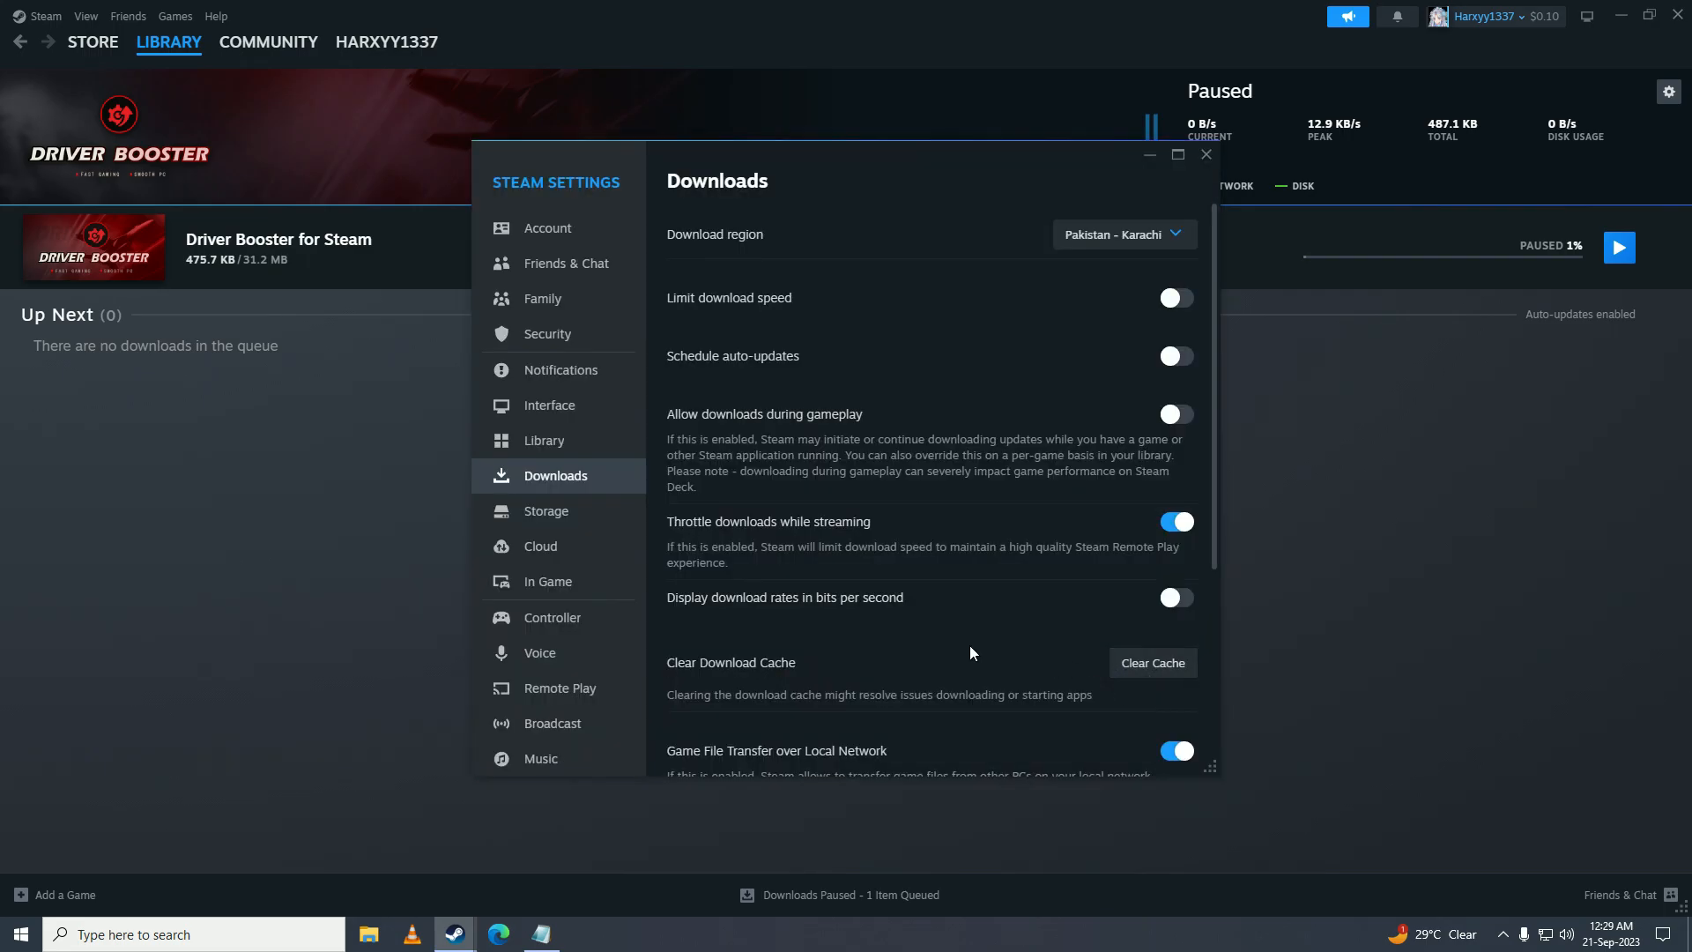
{"action": "mouse_move", "coordinate": [992, 650]}
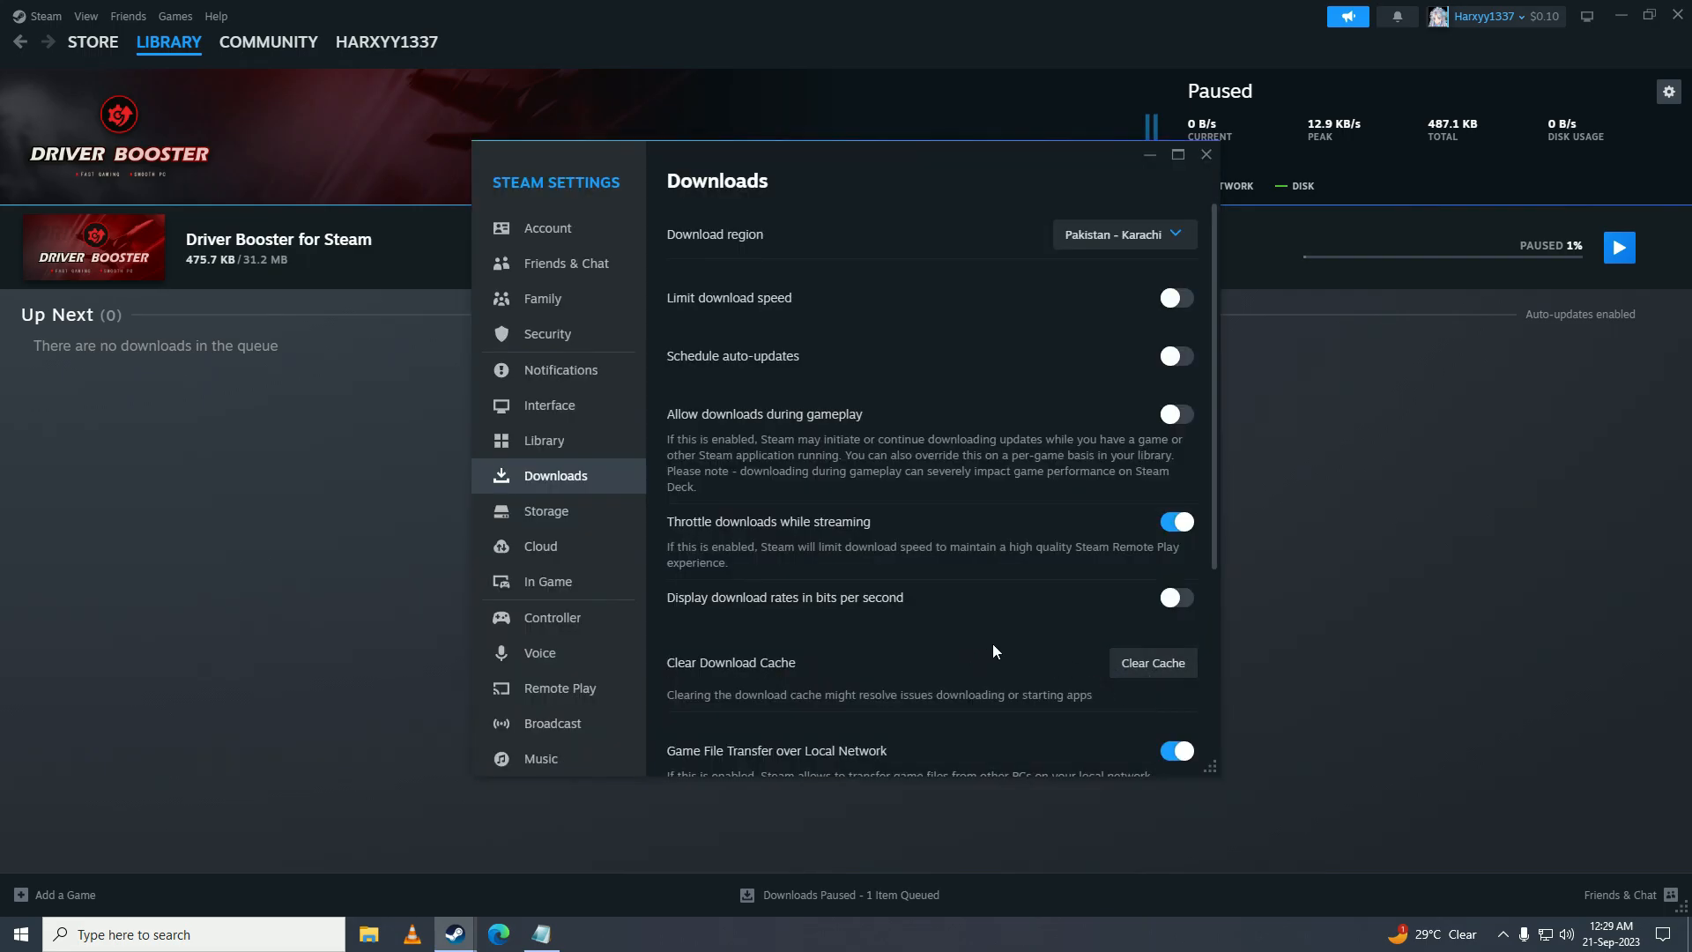
- Close the Settings window to return to the downloads page
{"action": "scroll", "scroll_direction": "down", "scroll_amount": 3}
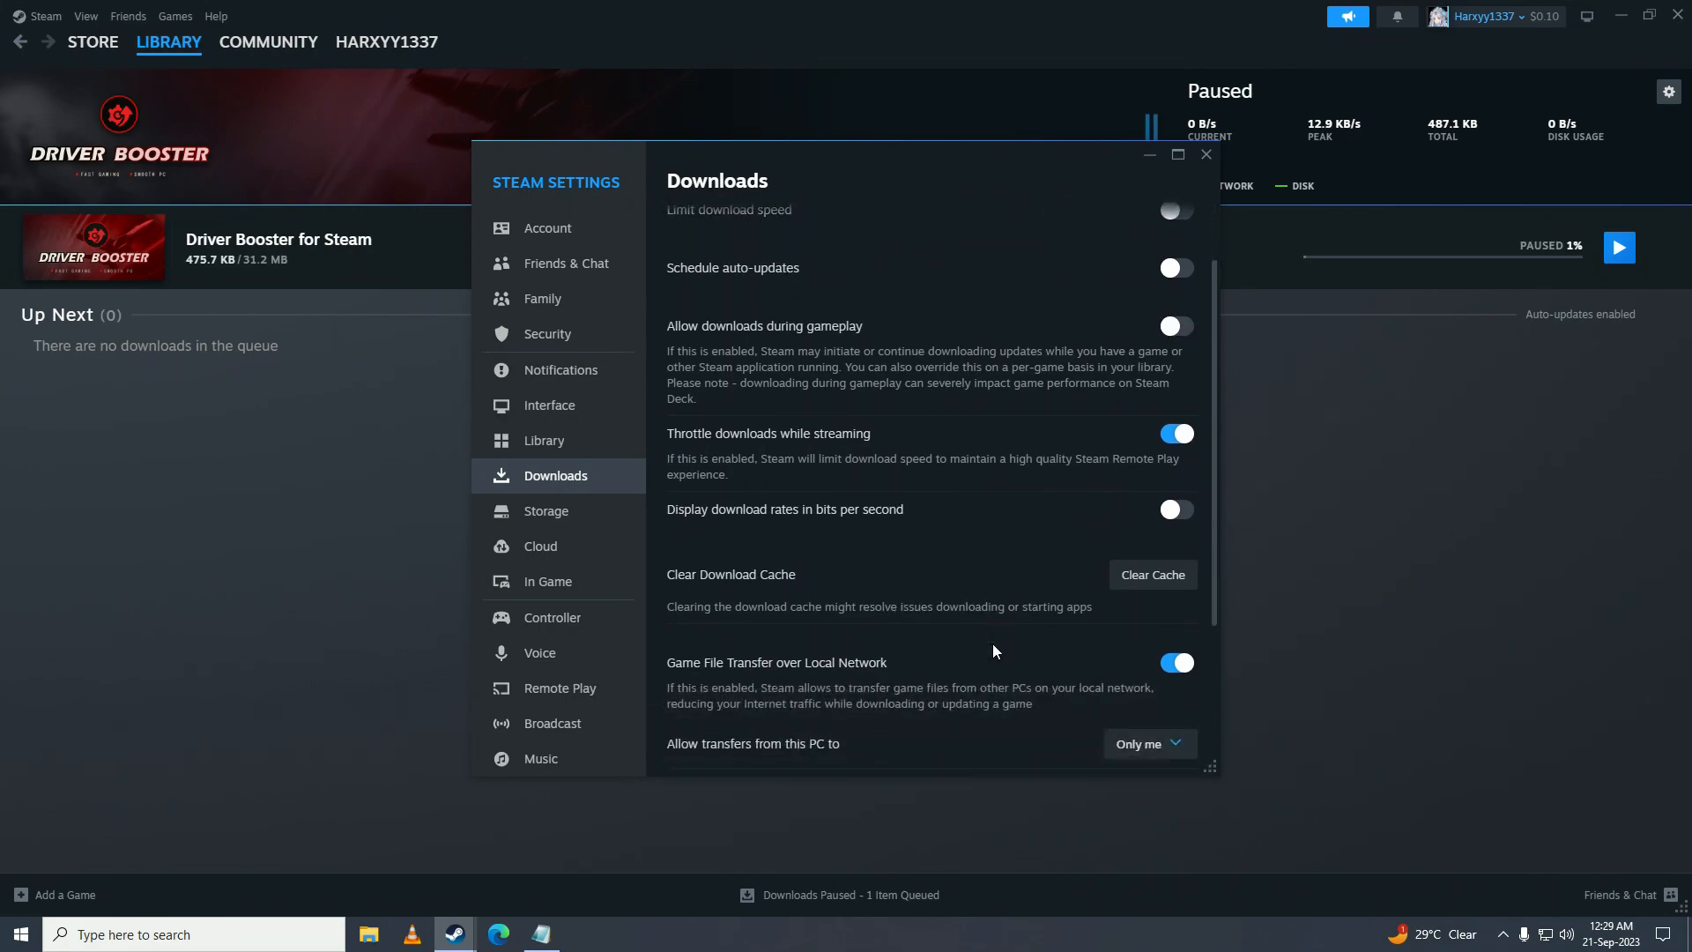
{"action": "left_click", "coordinate": [1206, 155]}
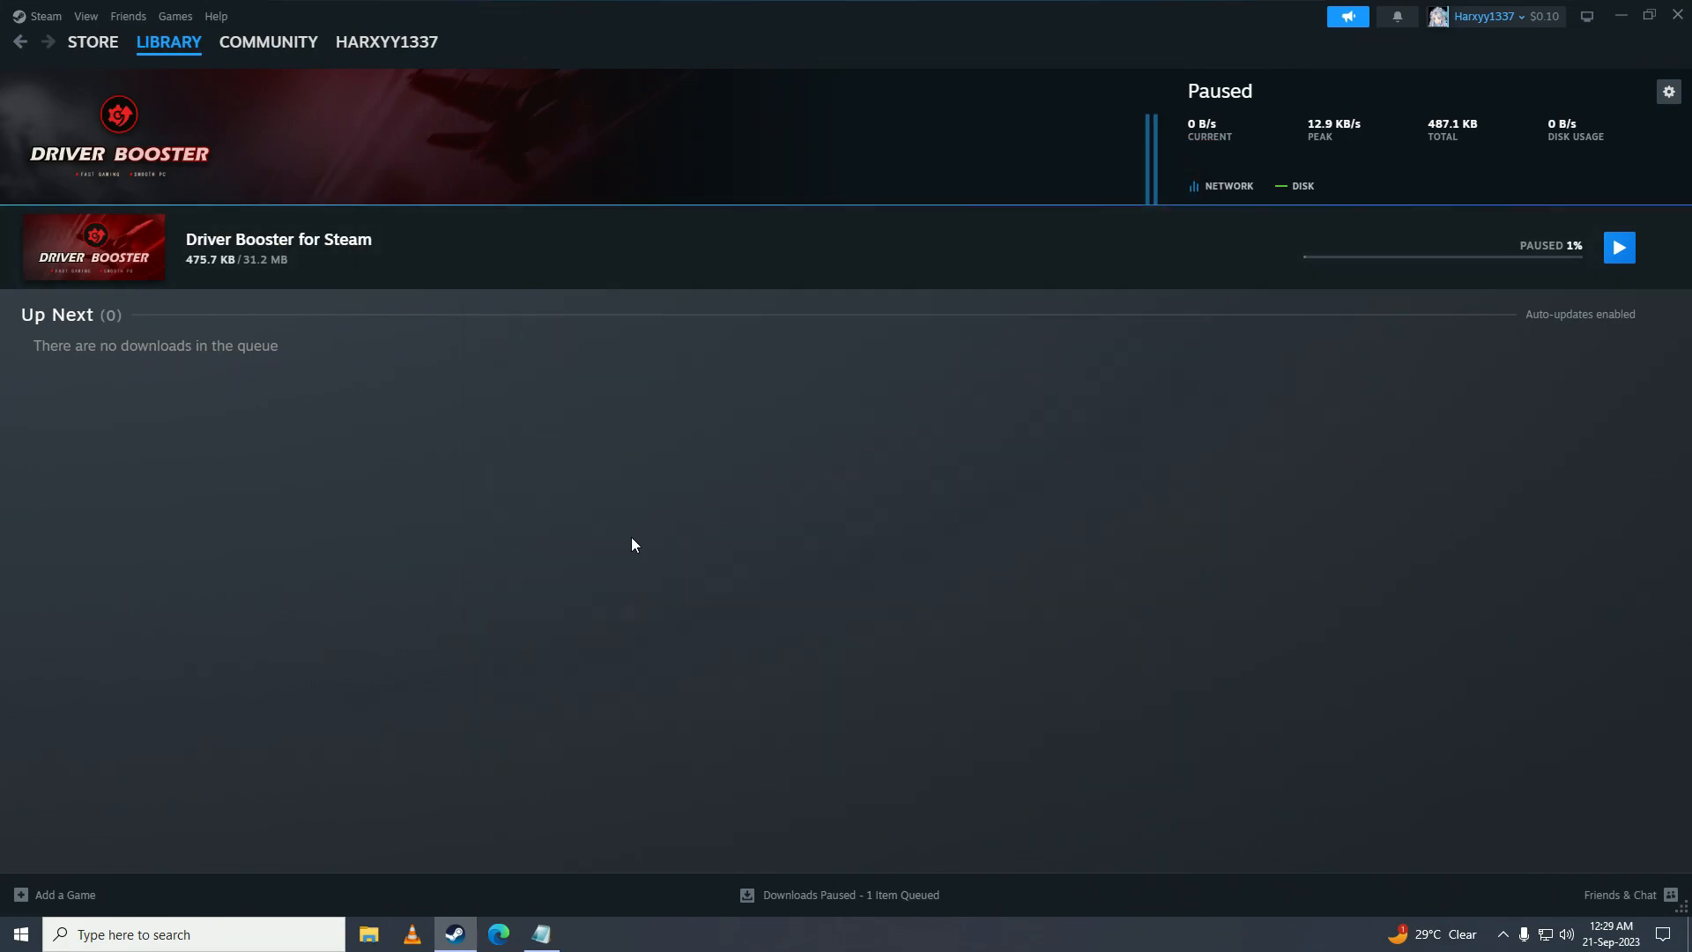
- Sign out of the Steam account from the top-left Steam menu
{"action": "left_click", "coordinate": [42, 16]}
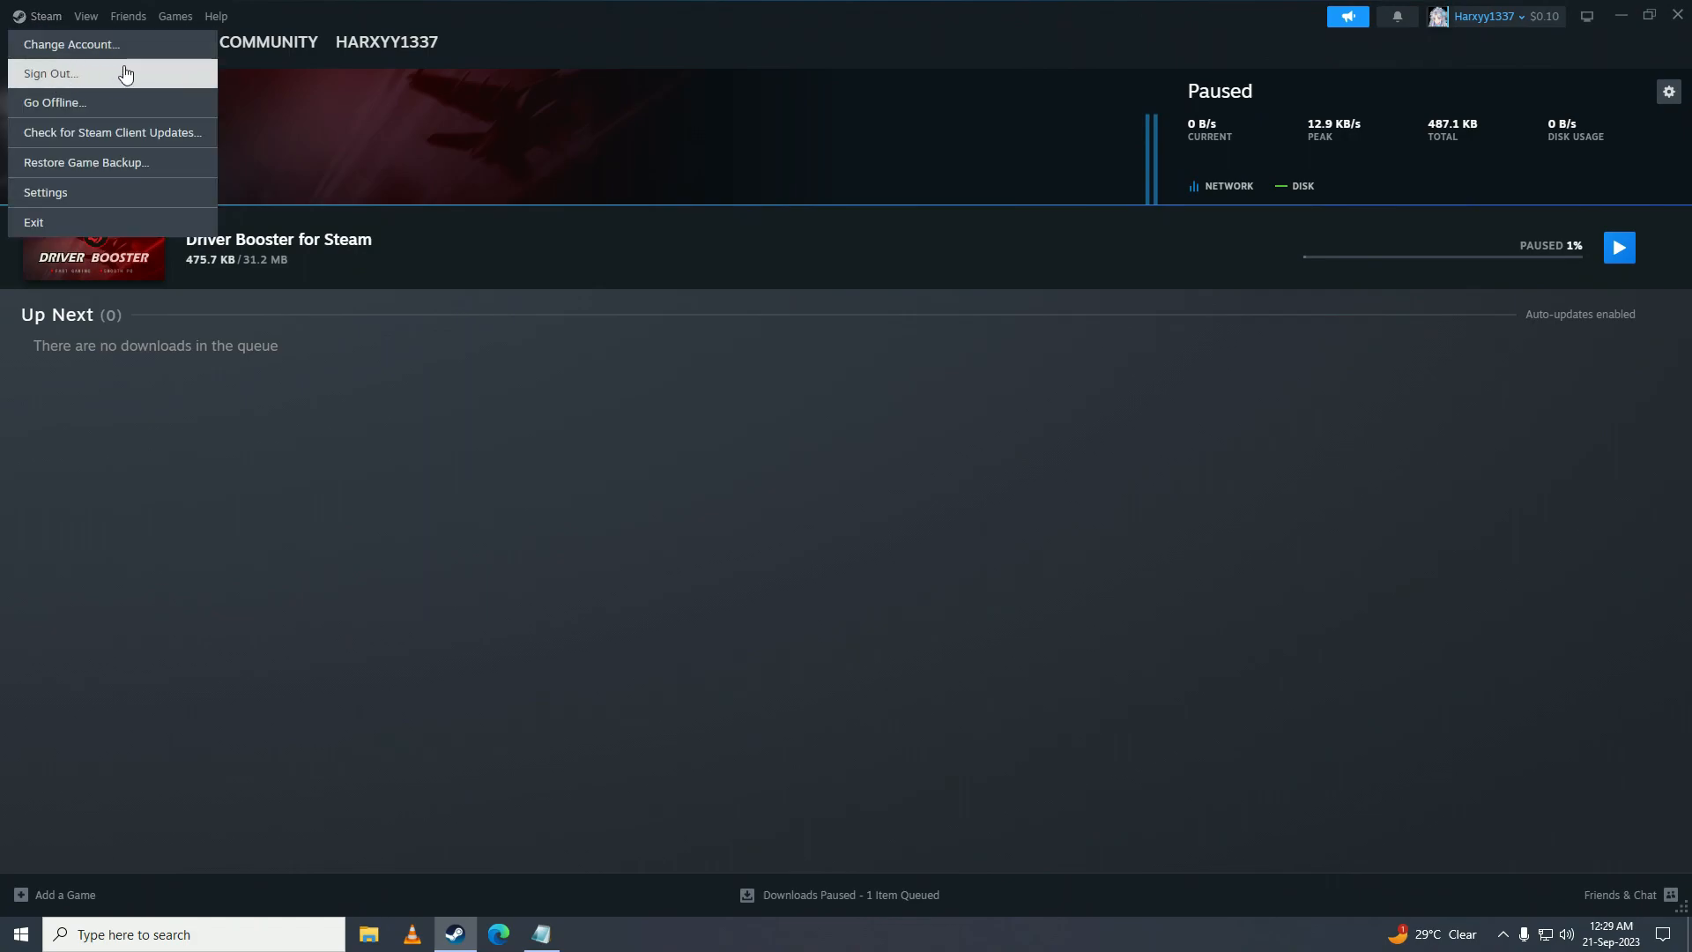
{"action": "mouse_move", "coordinate": [143, 83]}
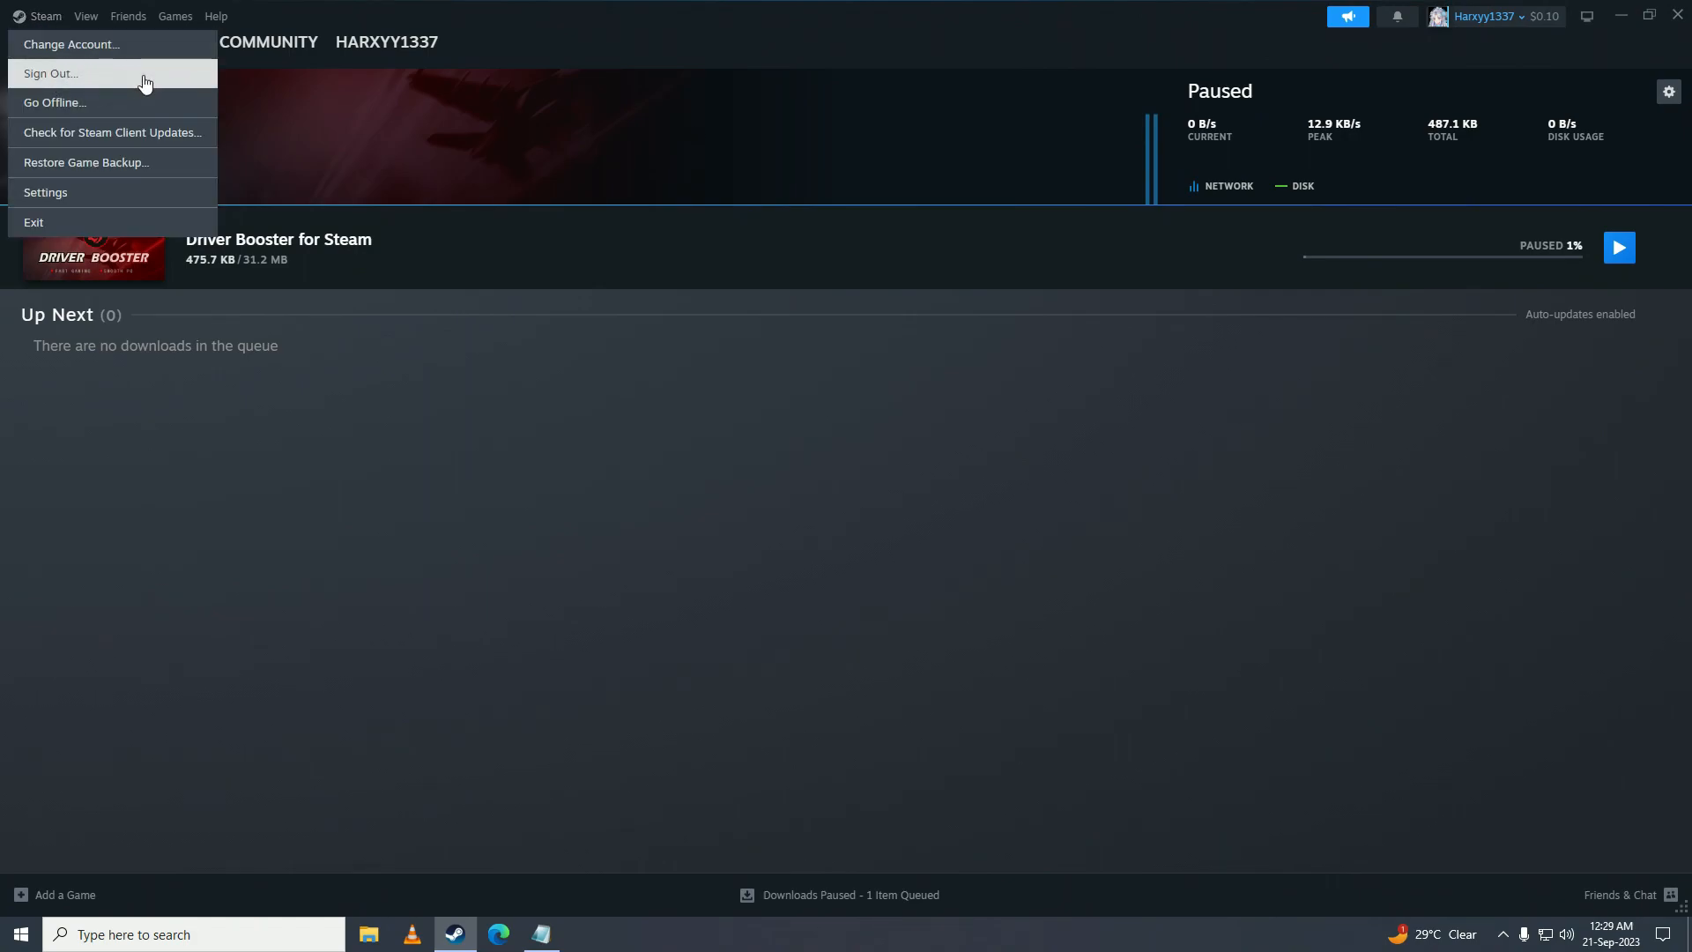
{"action": "left_click", "coordinate": [20, 934]}
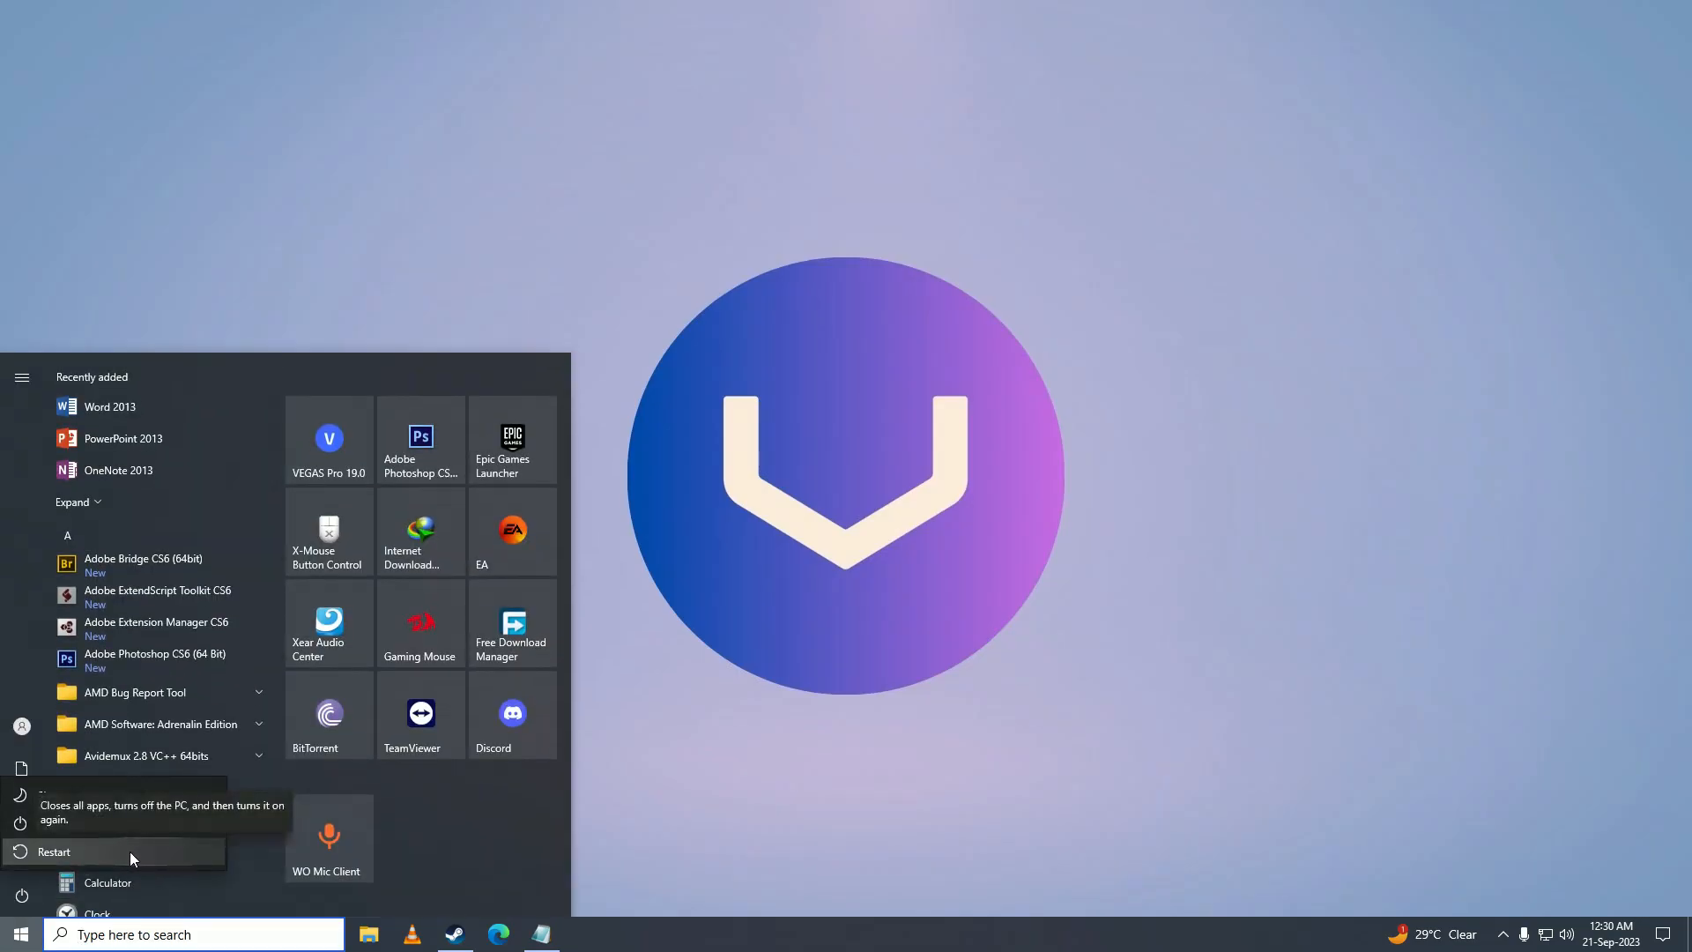
{"action": "mouse_move", "coordinate": [152, 852]}
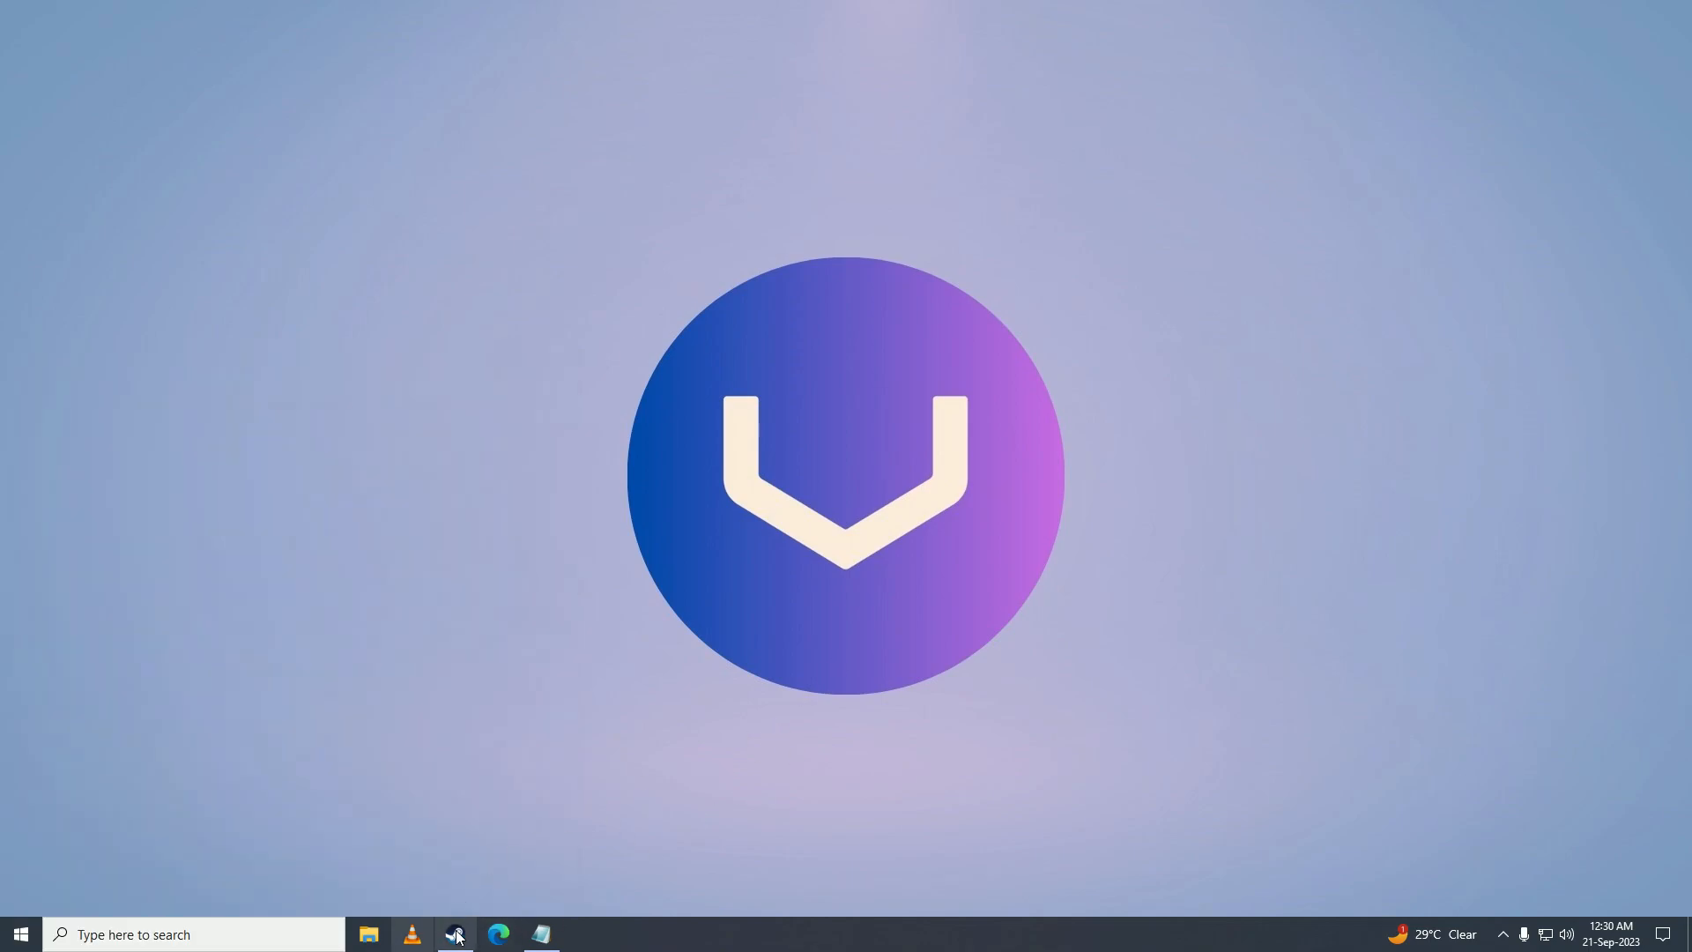
{"action": "mouse_move", "coordinate": [499, 675]}
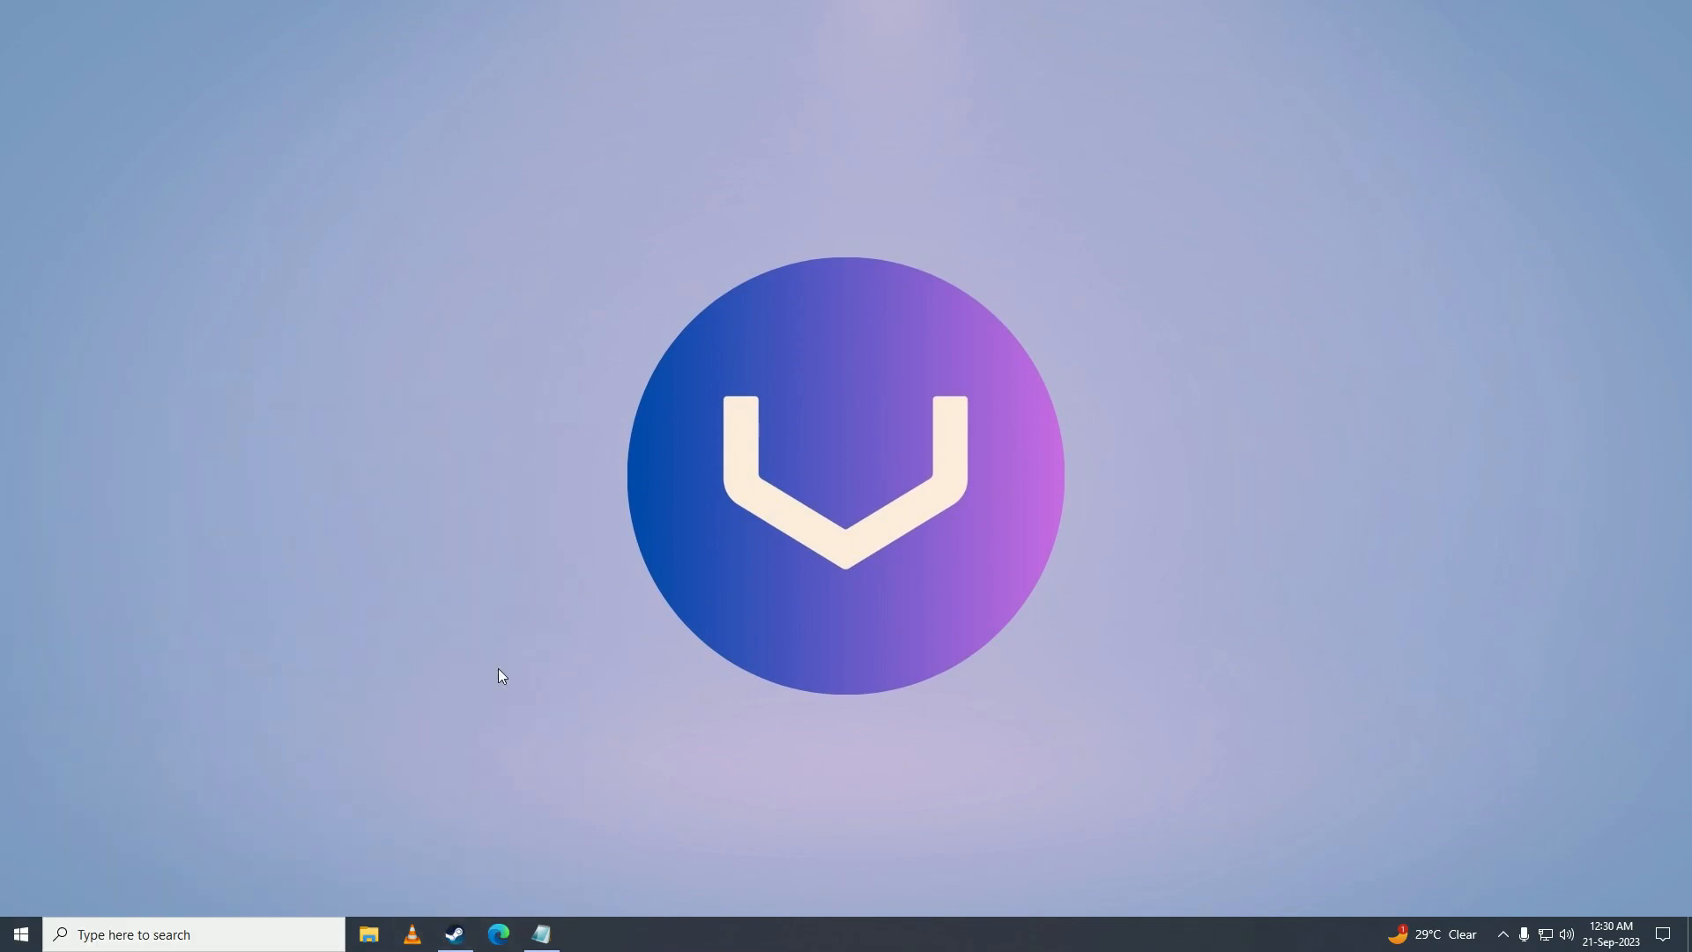